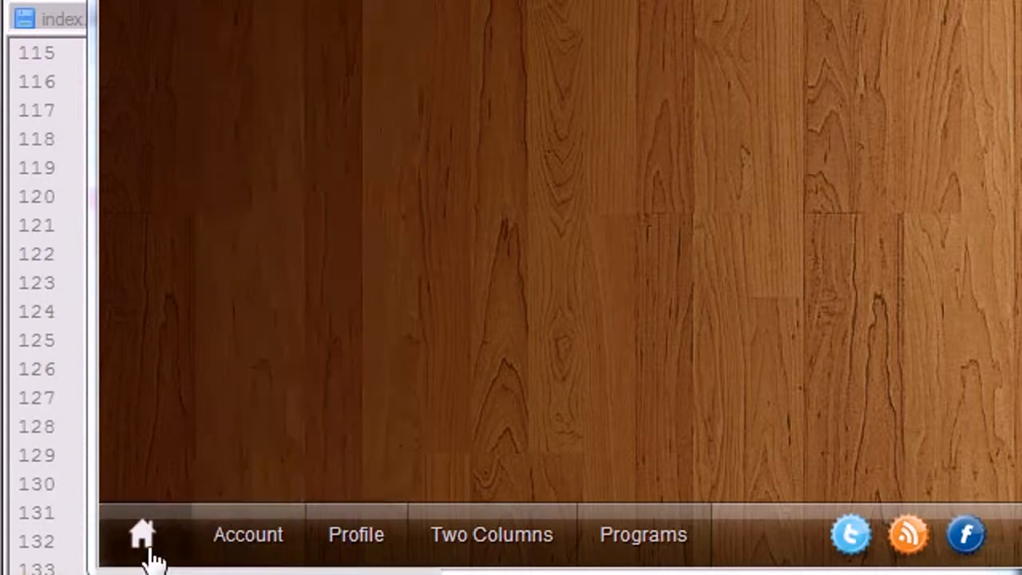
mouse_move(848, 535)
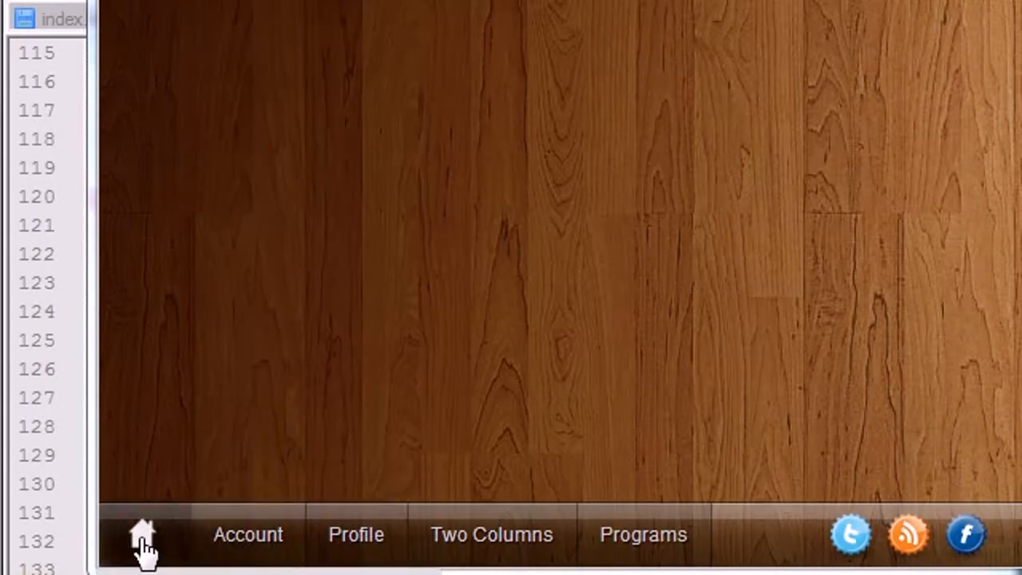
Start a new #footer_menu .homeButton{ rule in footer.css
left_click(247, 534)
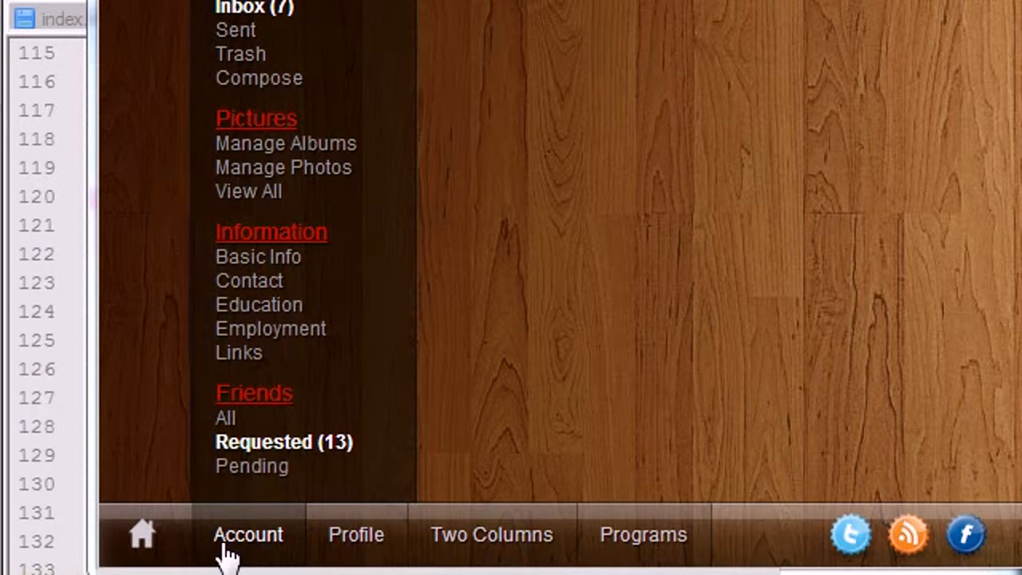
mouse_move(264, 551)
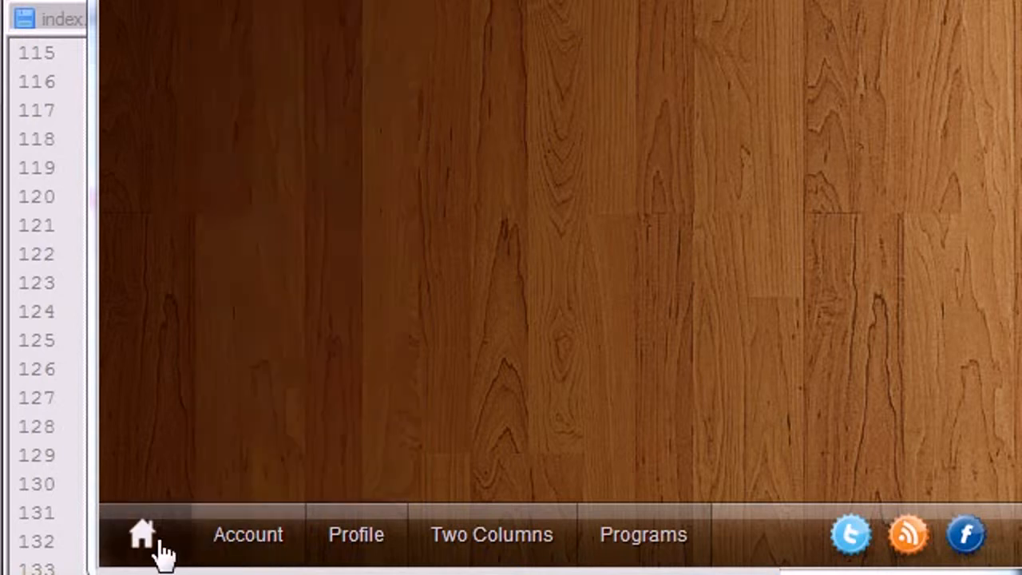
mouse_move(144, 535)
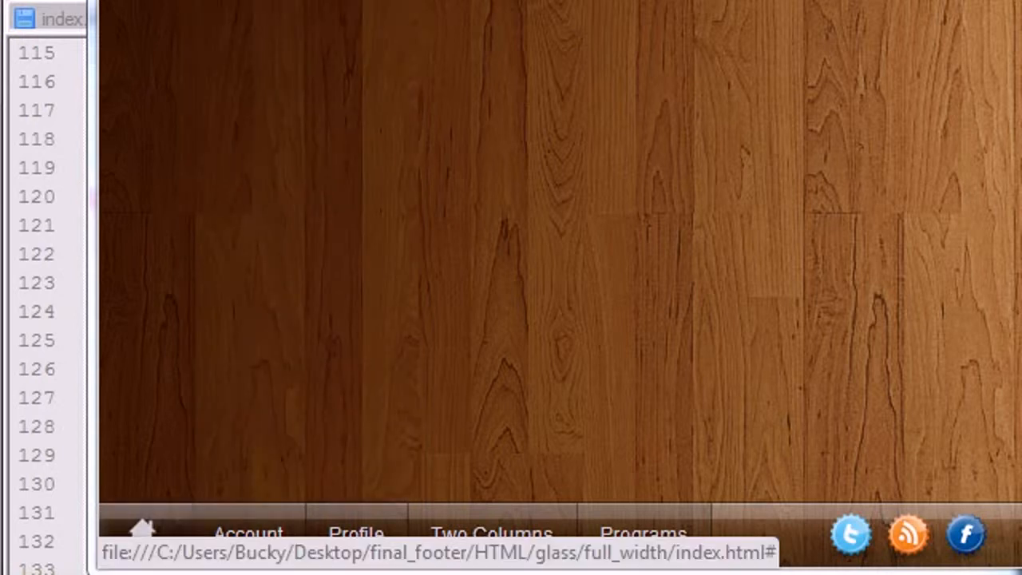
left_click(206, 18)
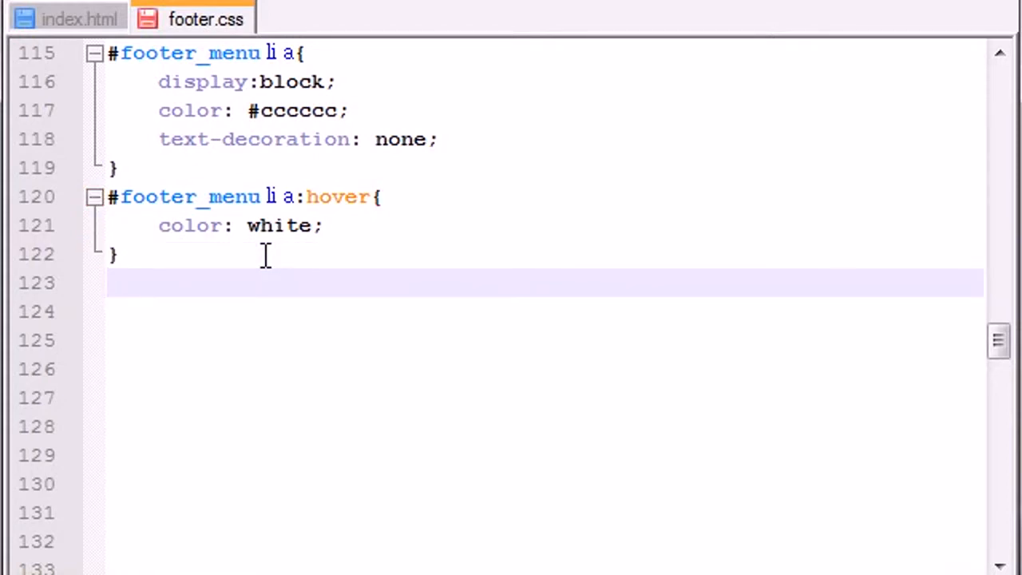
type("#footer")
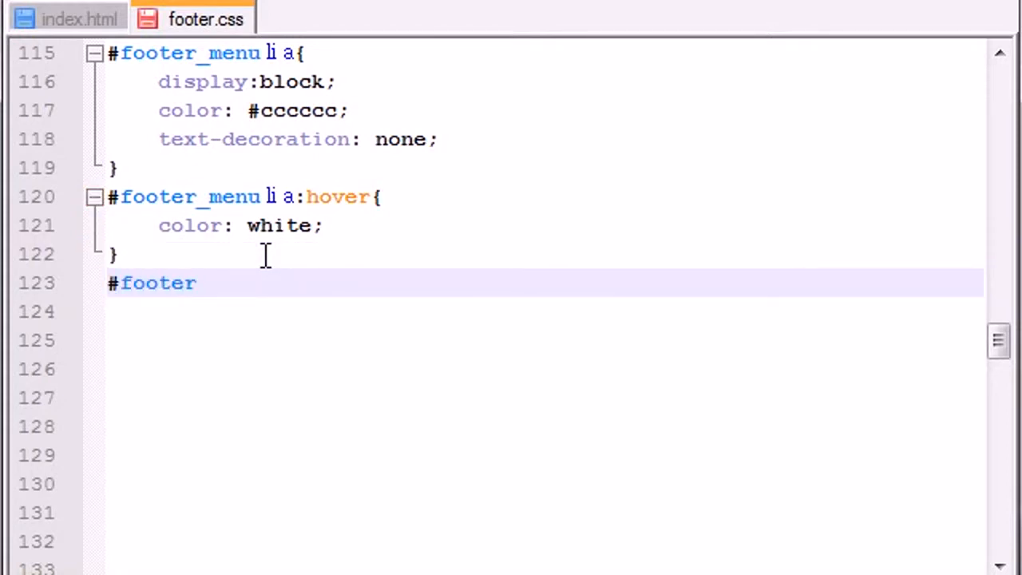
type("_menu")
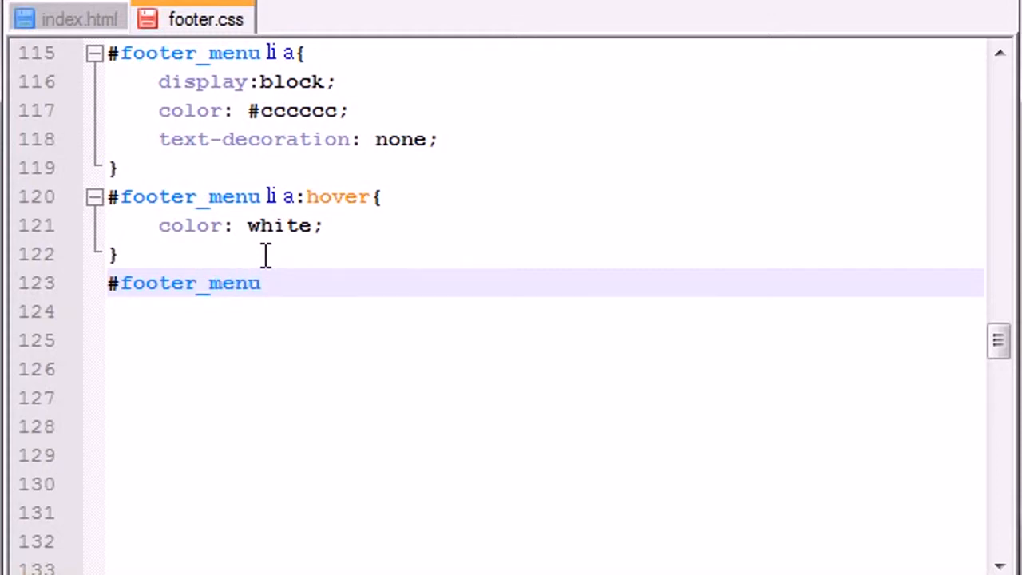
type(".home")
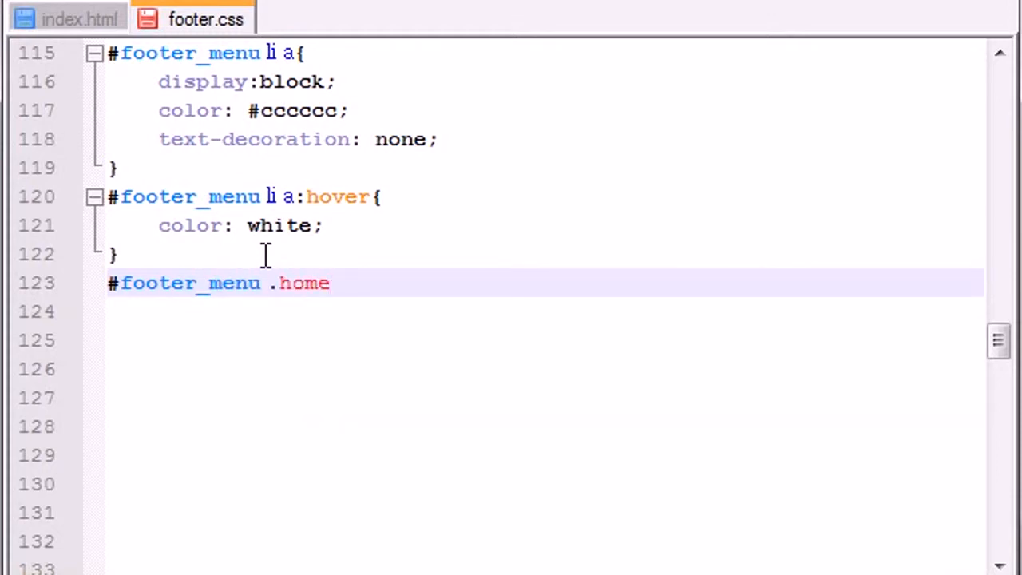
type("Button")
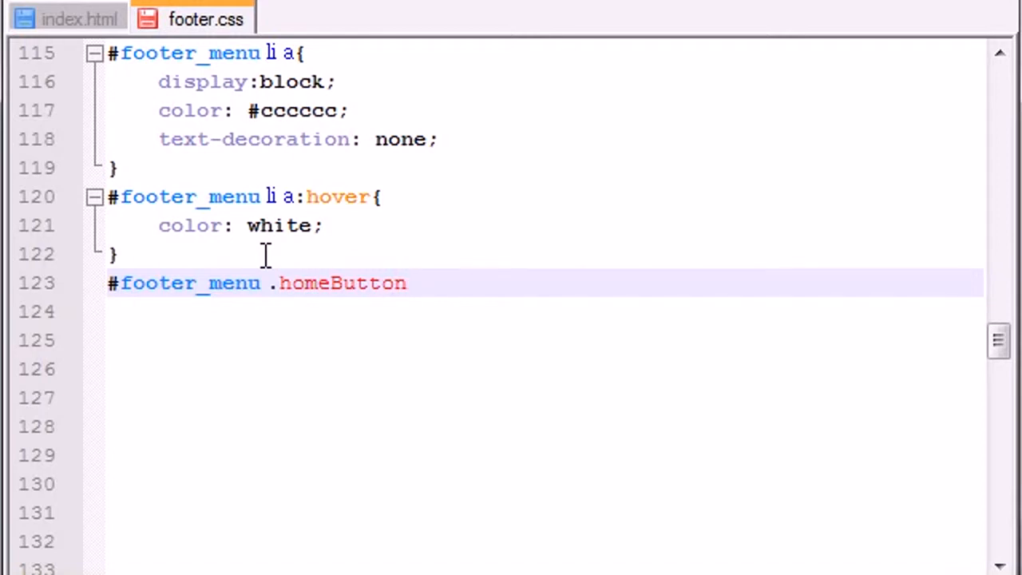
type("{")
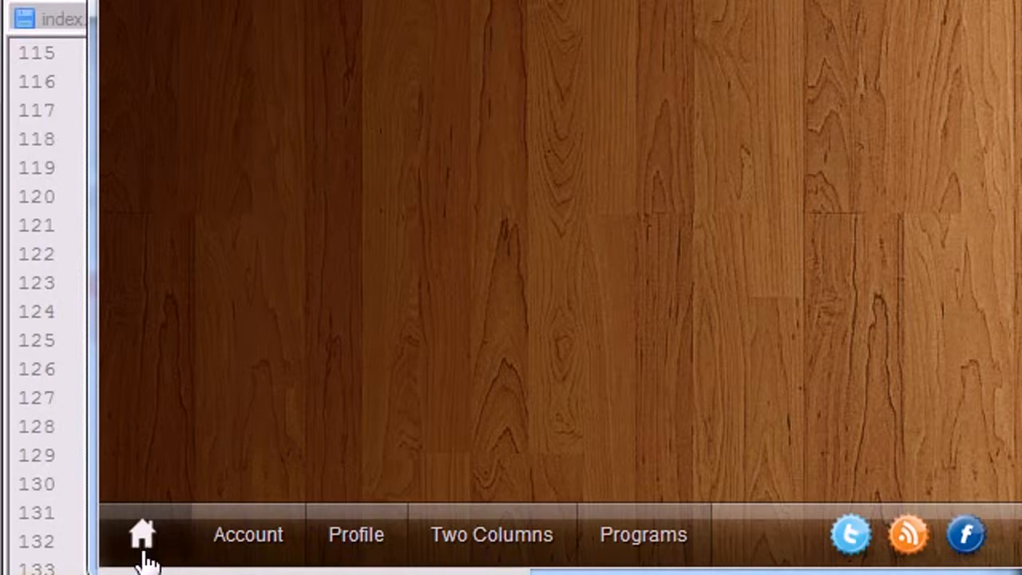
mouse_move(171, 523)
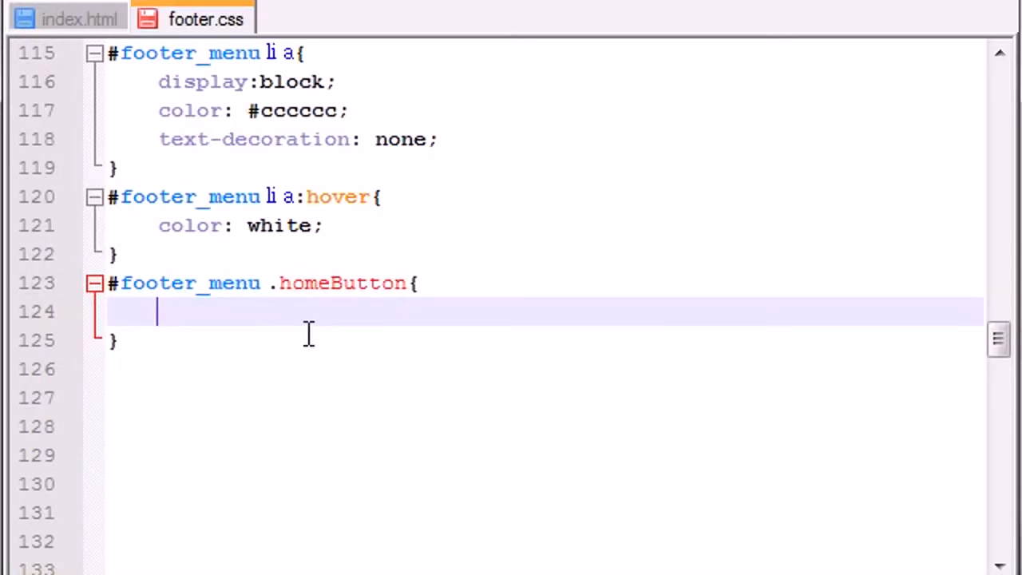
Fill the rule with padding: 5px 8px 0px 14px, border: none and background: none
type("padding:")
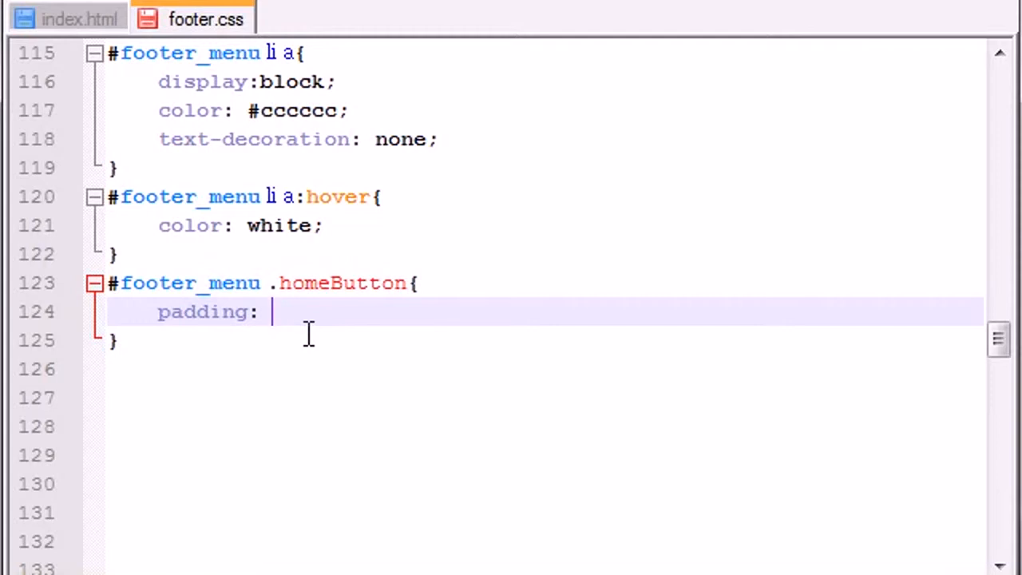
type("5px")
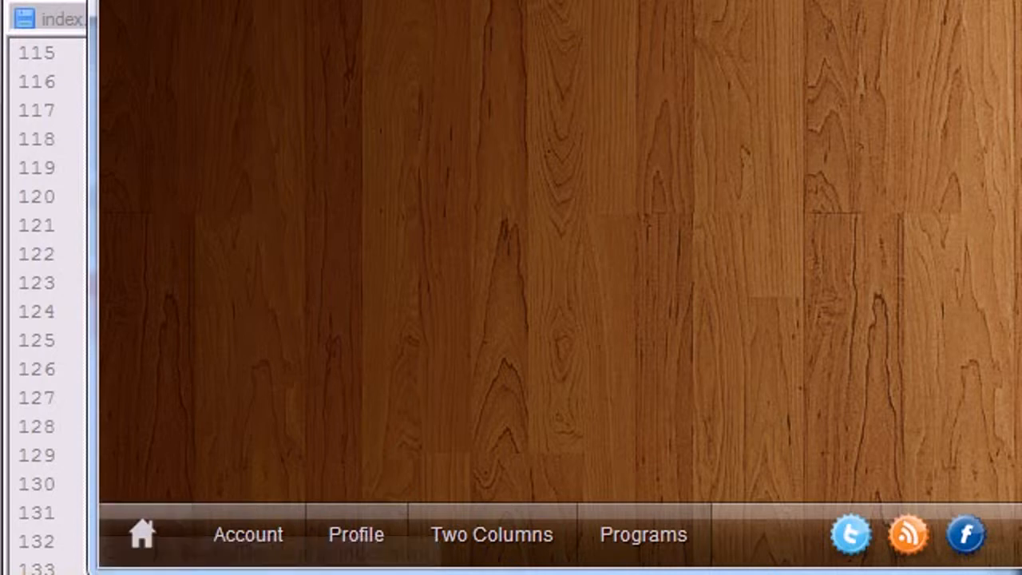
left_click(204, 18)
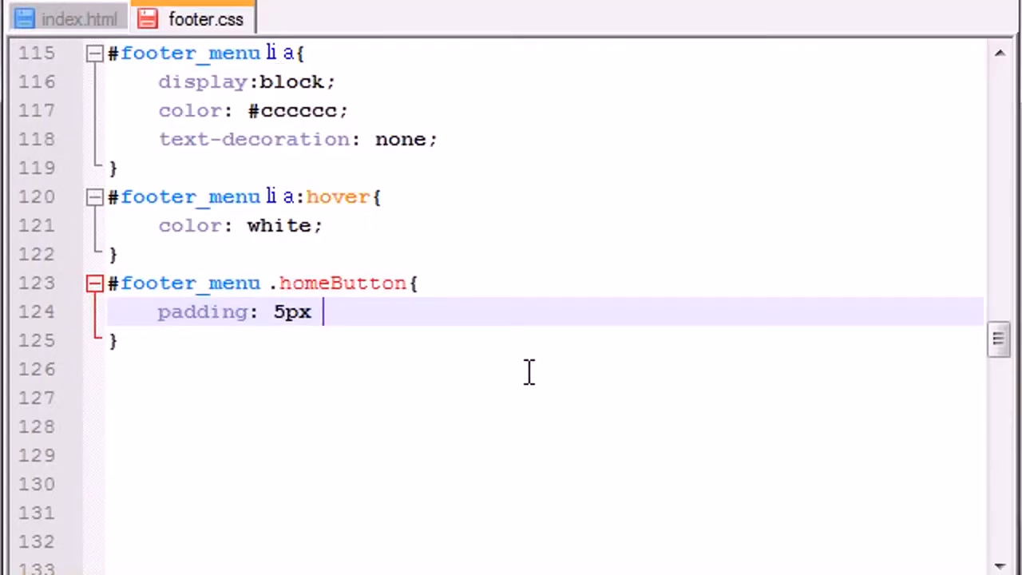
type("8")
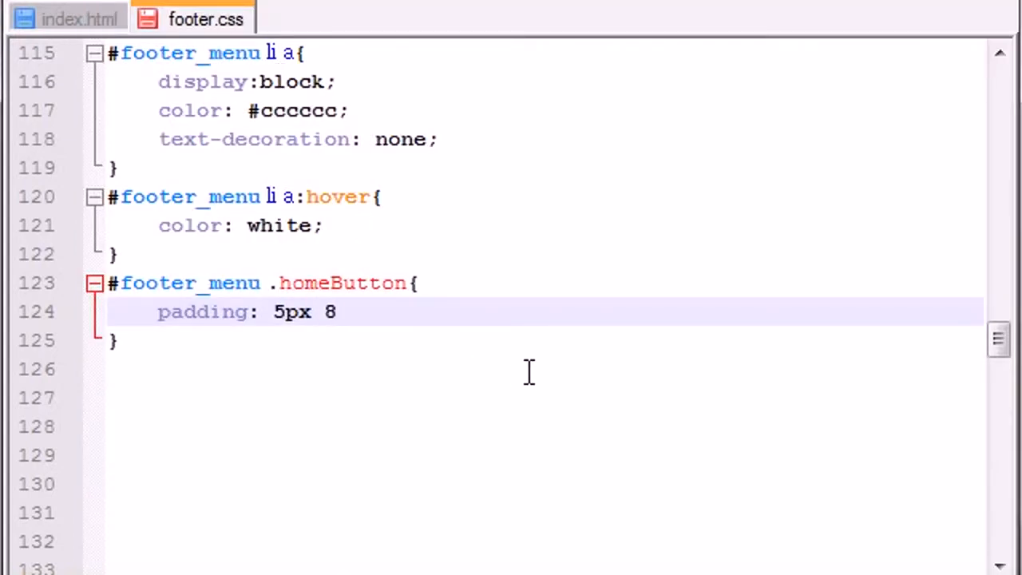
type("px 0")
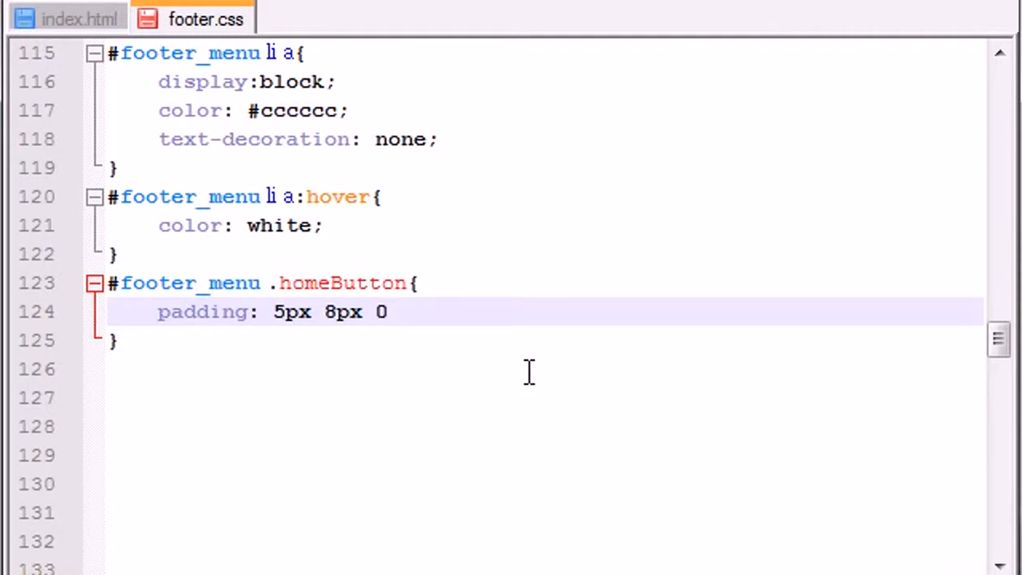
type("px 14px;")
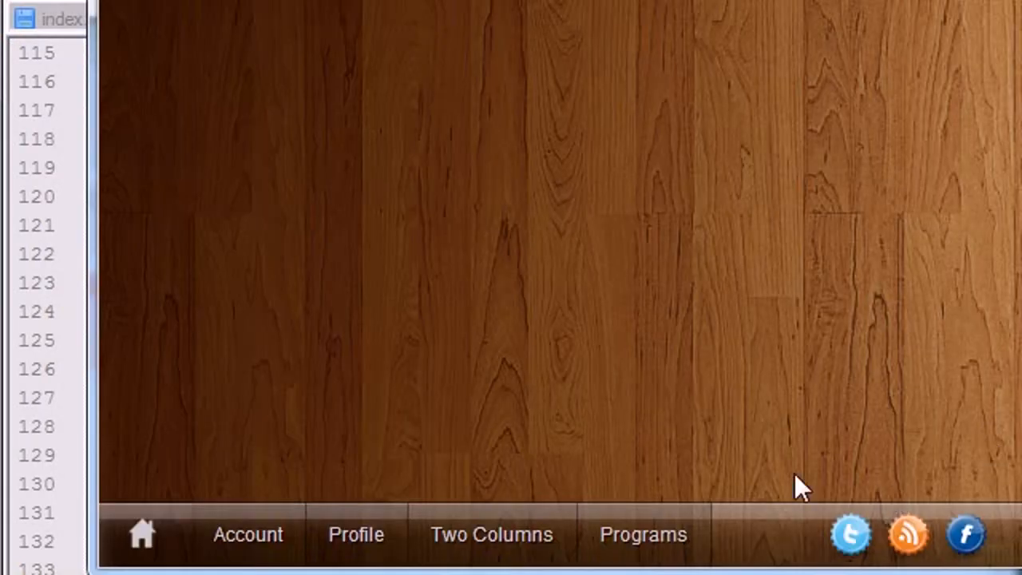
left_click(204, 20)
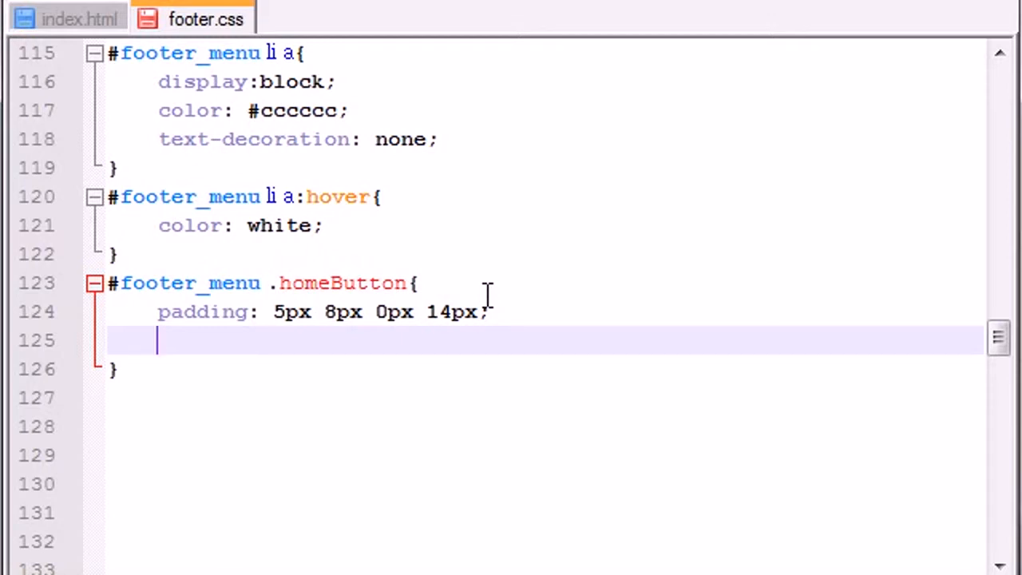
type("border: none;")
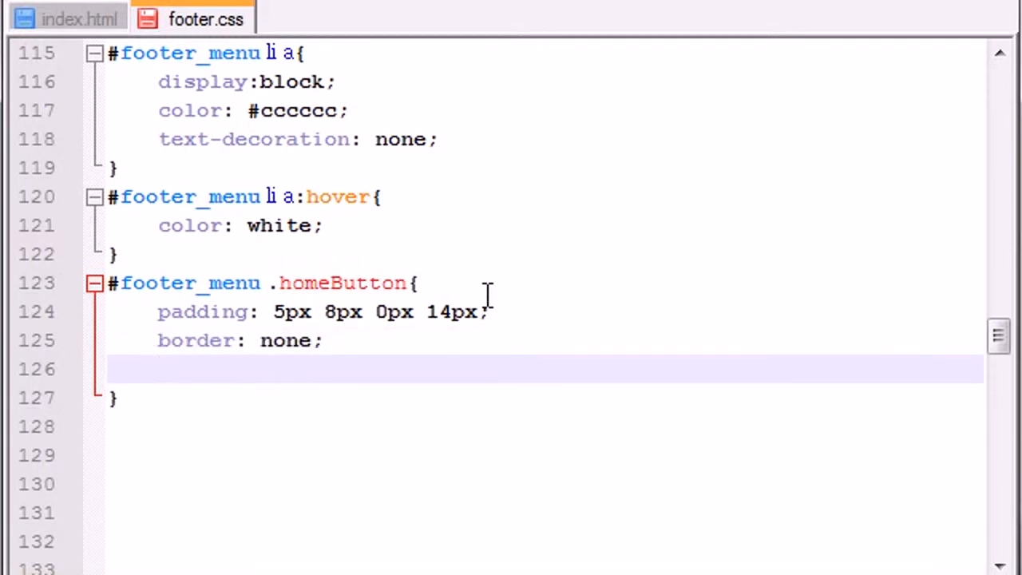
type("background")
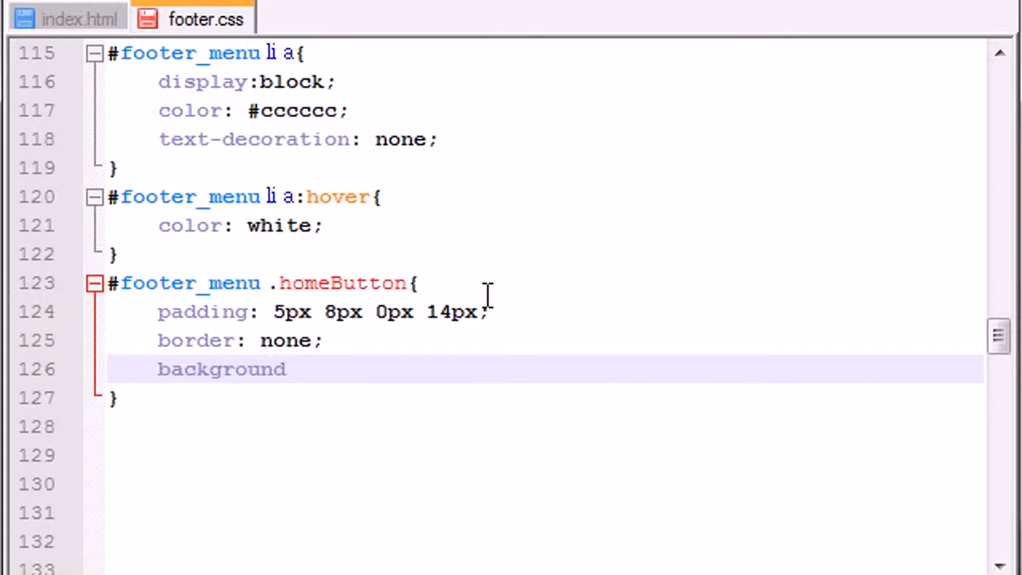
type(": none;")
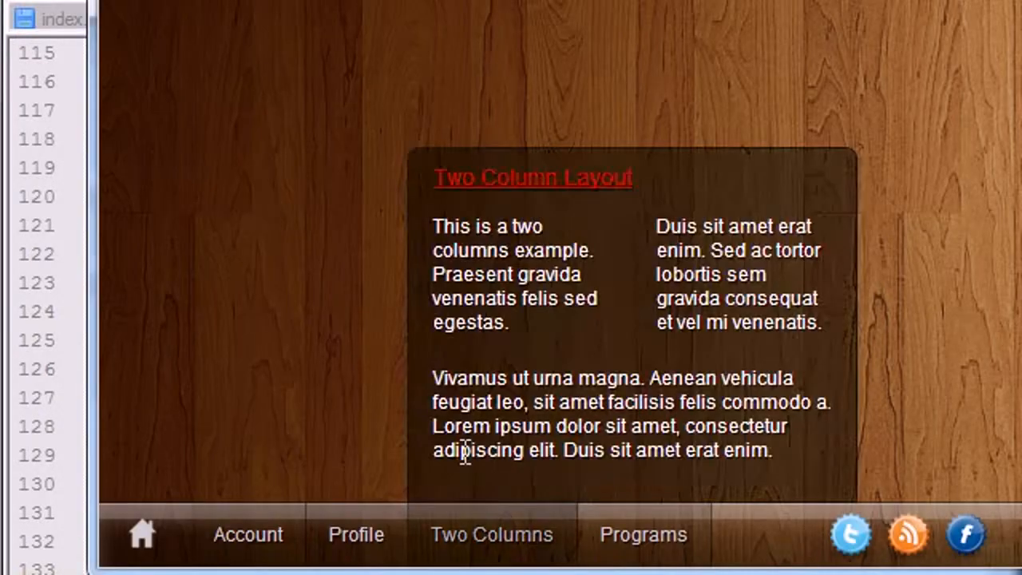
left_click(142, 533)
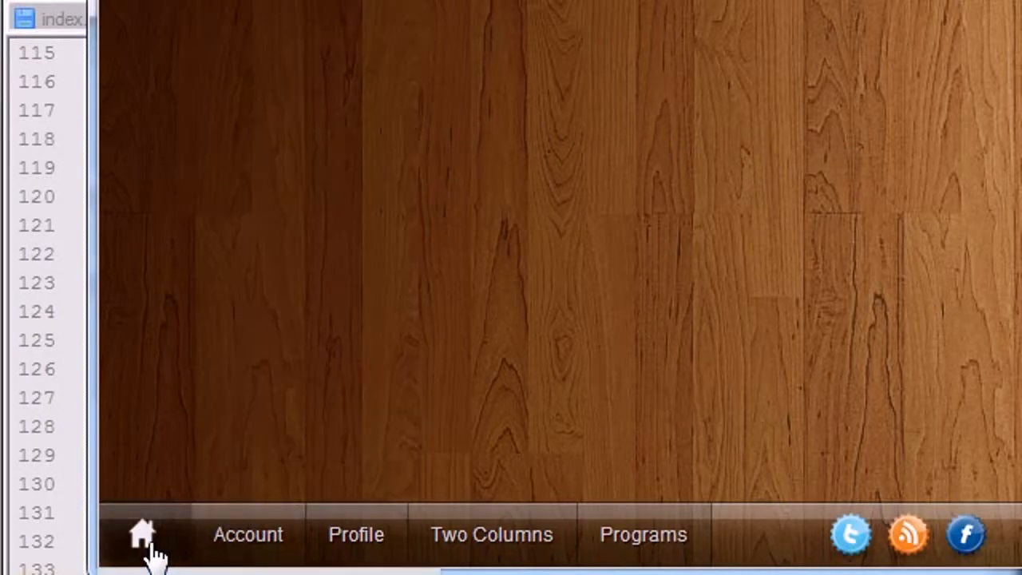
left_click(205, 18)
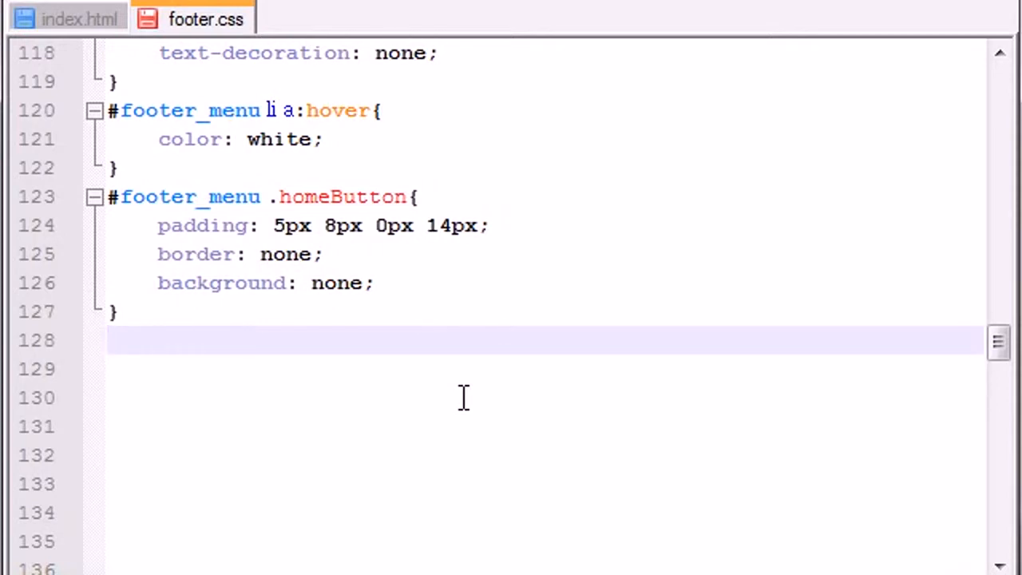
type("#")
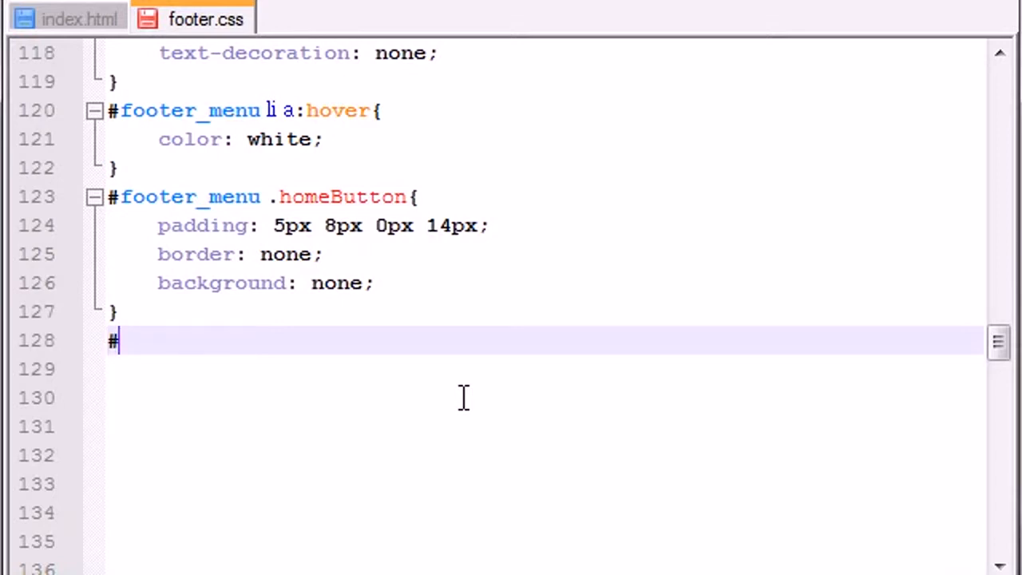
mouse_move(369, 170)
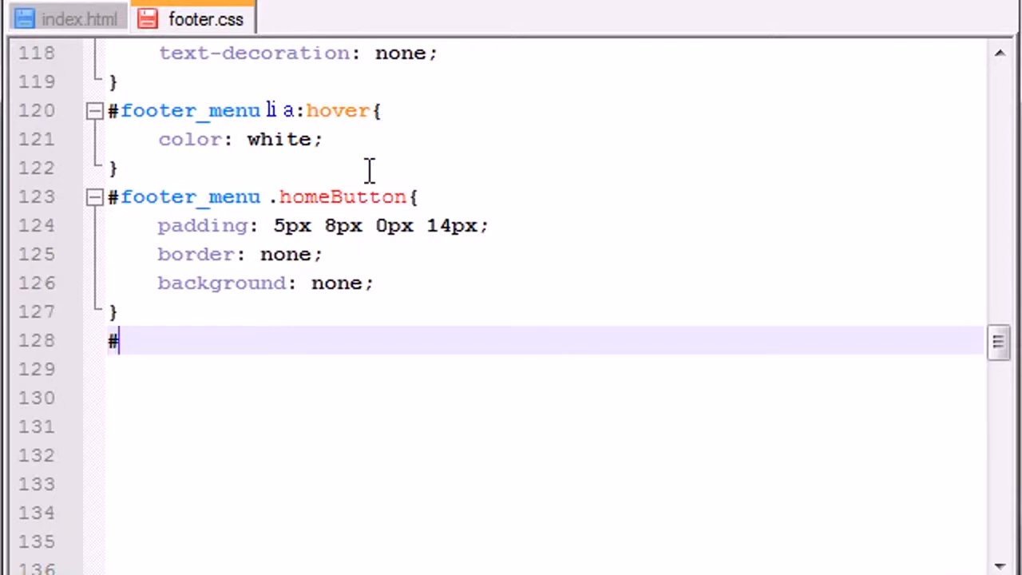
right_click(191, 198)
type("footer_menu .homeButton{")
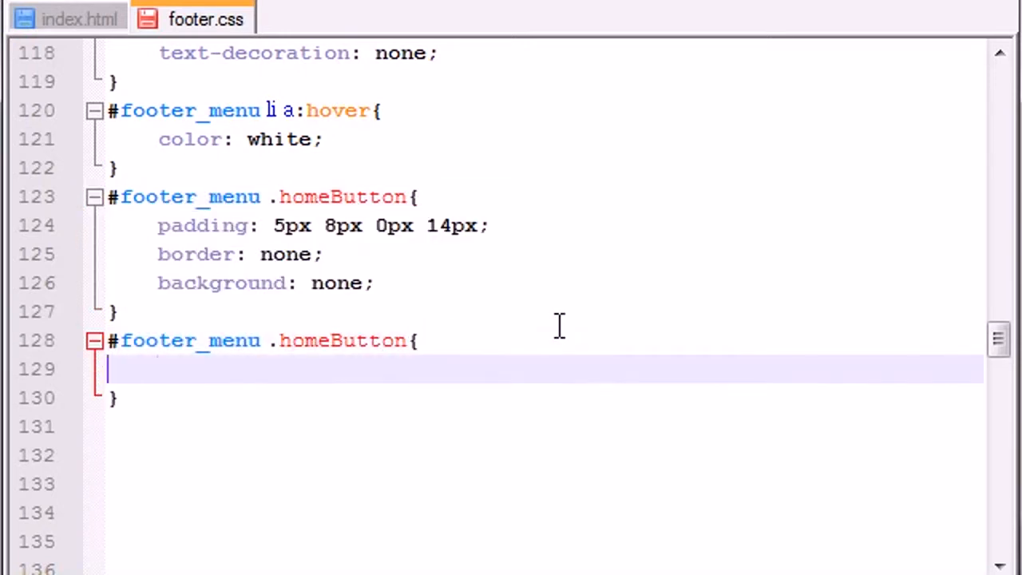
type("a")
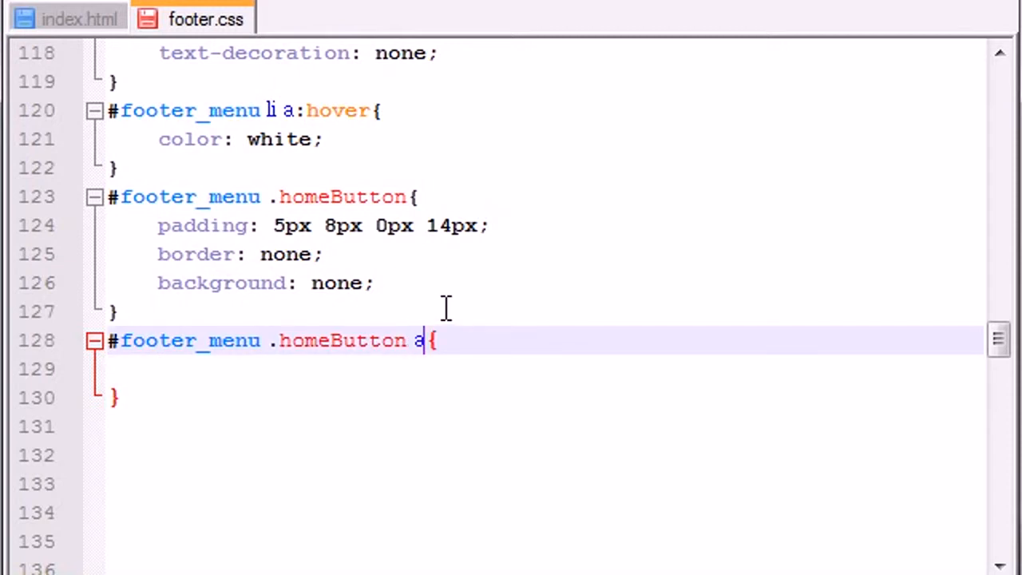
mouse_move(421, 340)
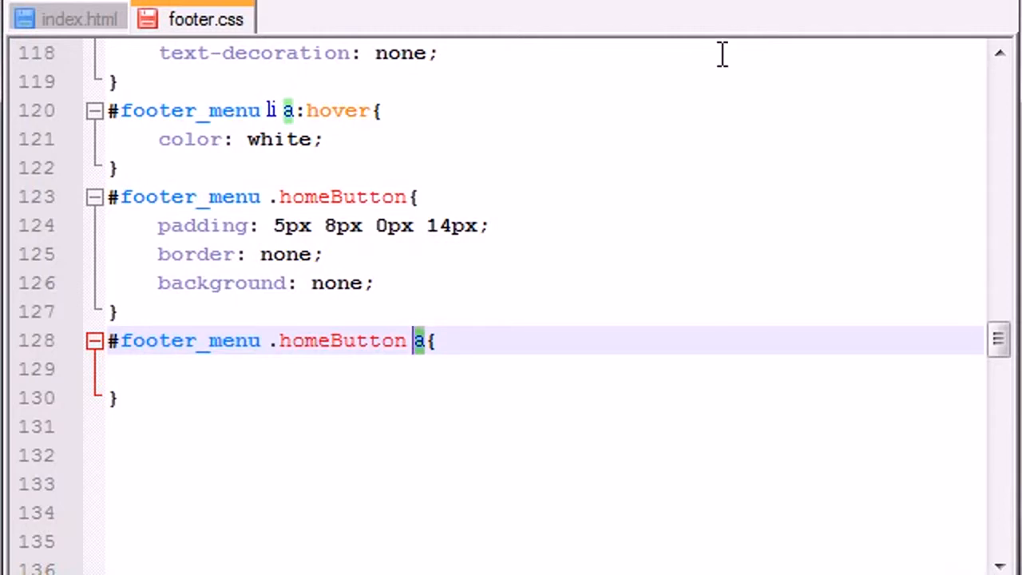
type("<")
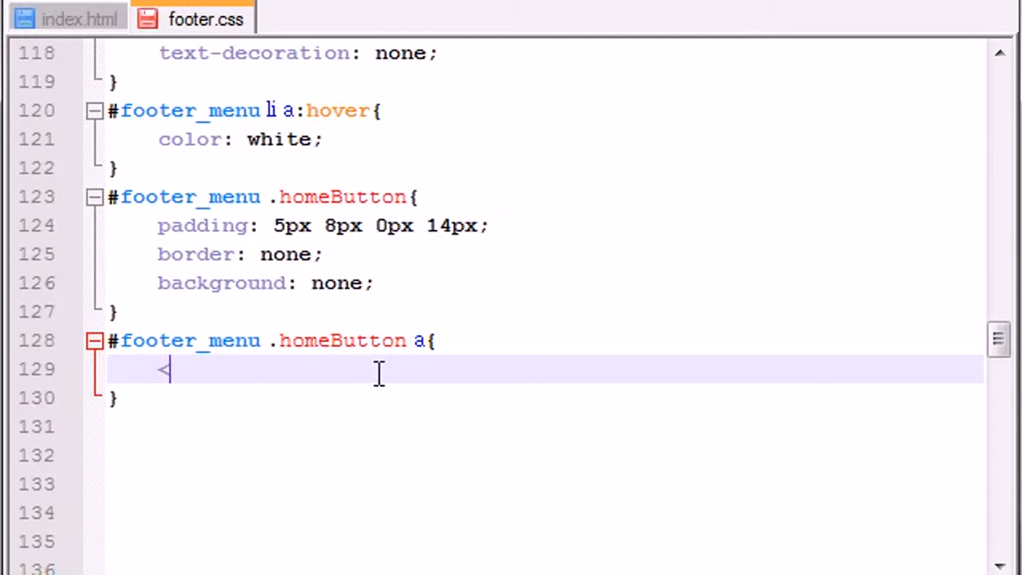
type("a></>")
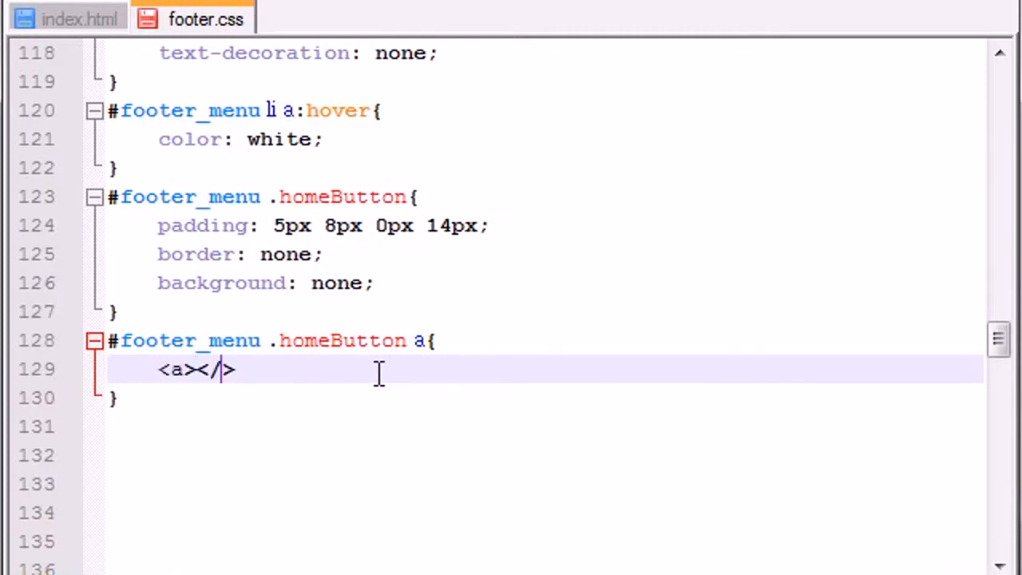
type("fdsfdfadsf")
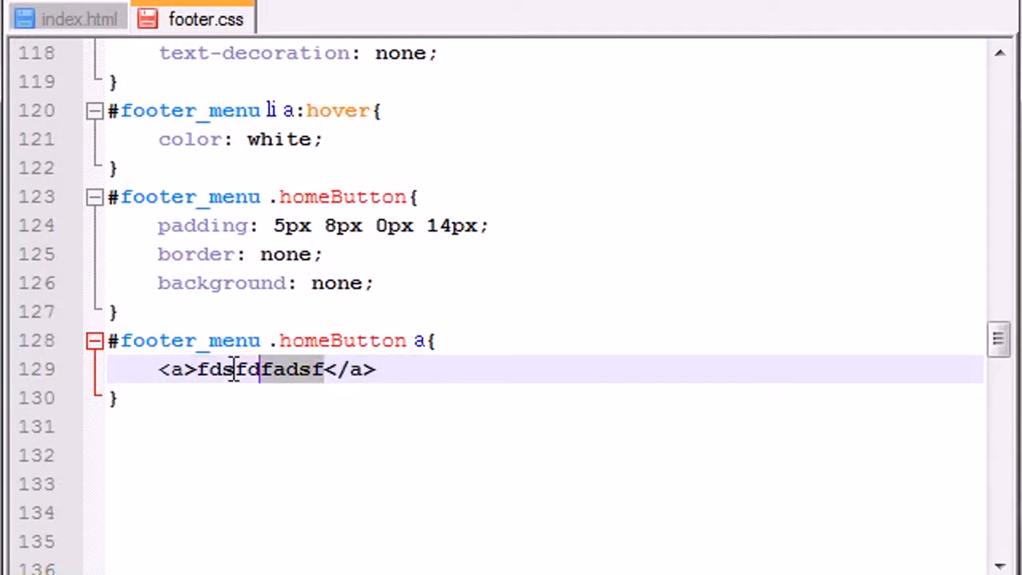
key("Delete")
type("<a >")
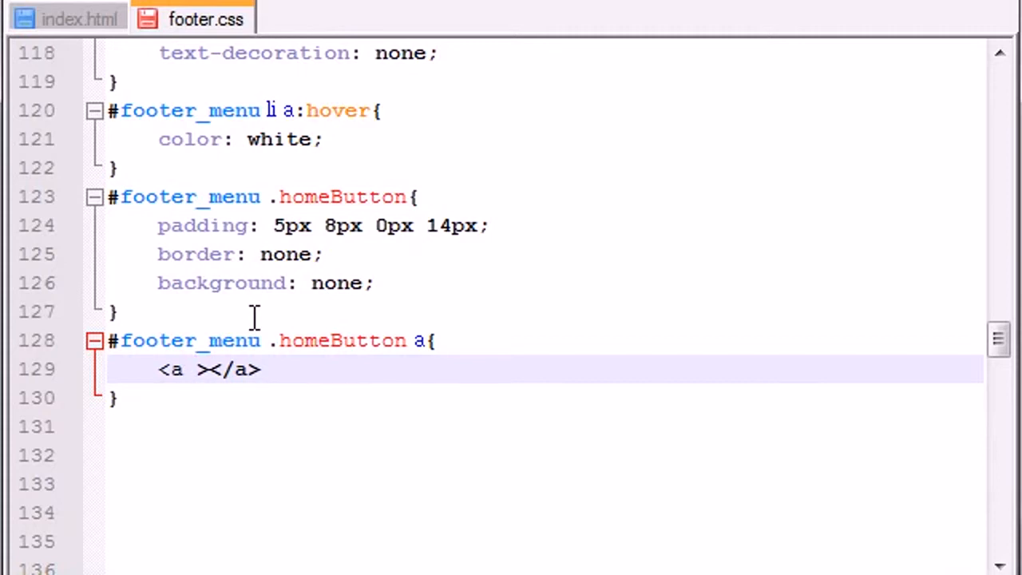
left_click(263, 369)
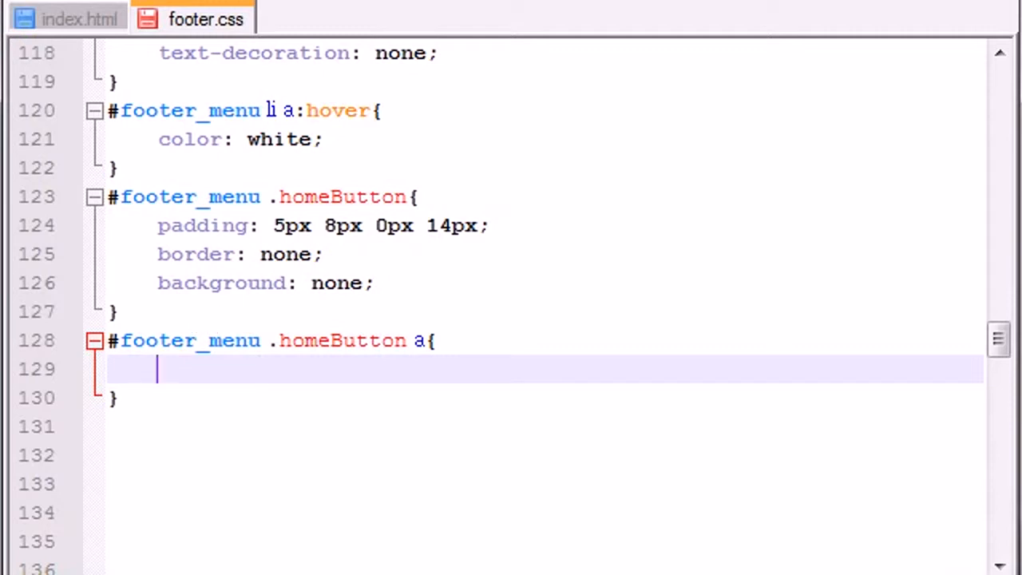
Type background: url("img/home.png") top left no-repeat; into the .homeButton a rule
type("backgro")
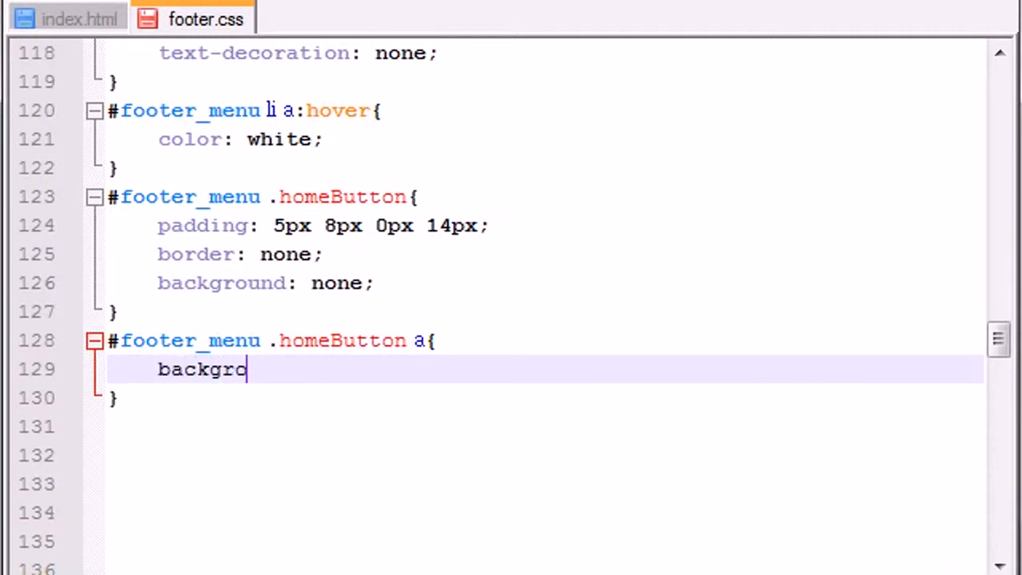
type("und")
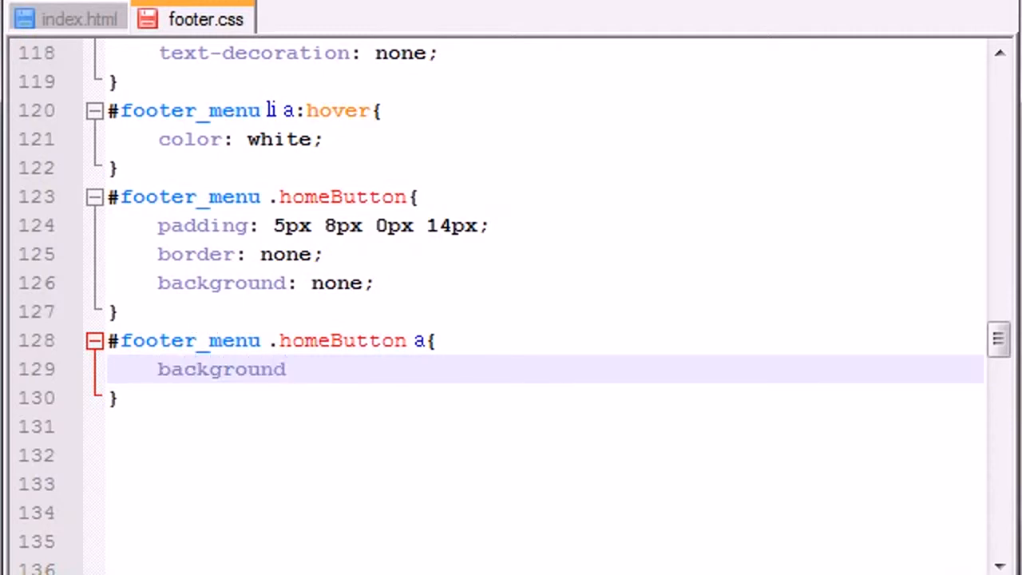
type(": url")
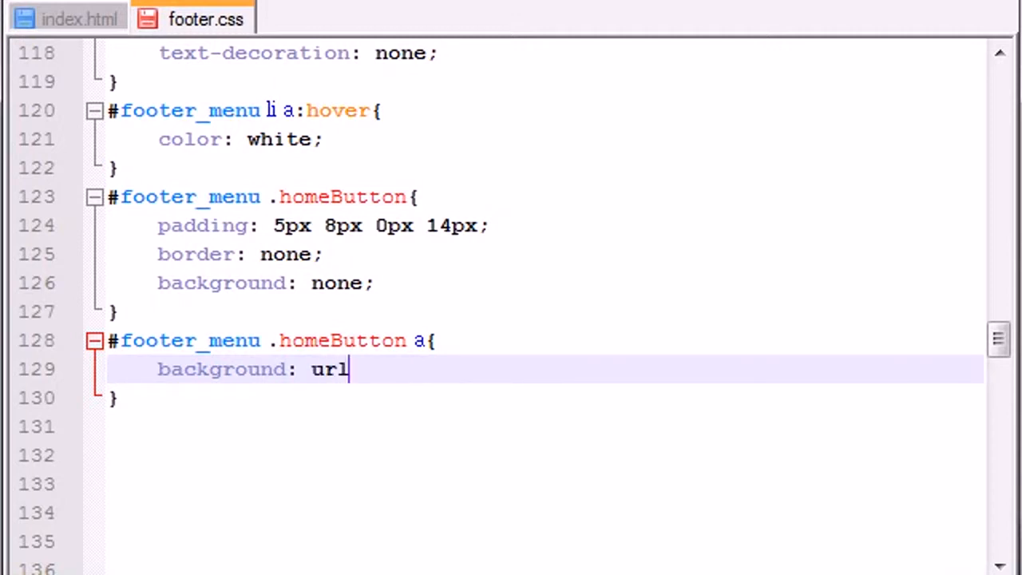
type("();")
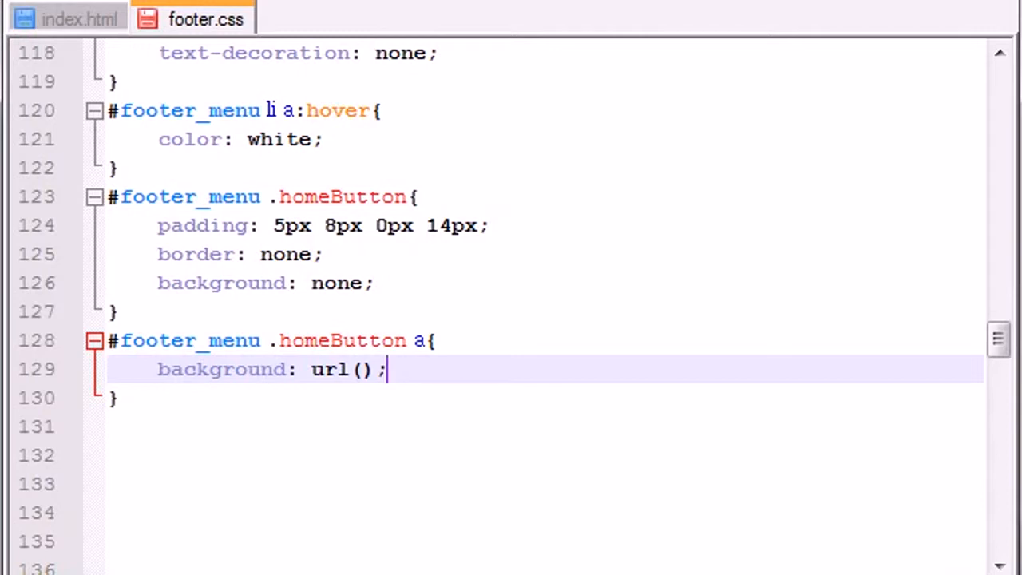
type("\"\"")
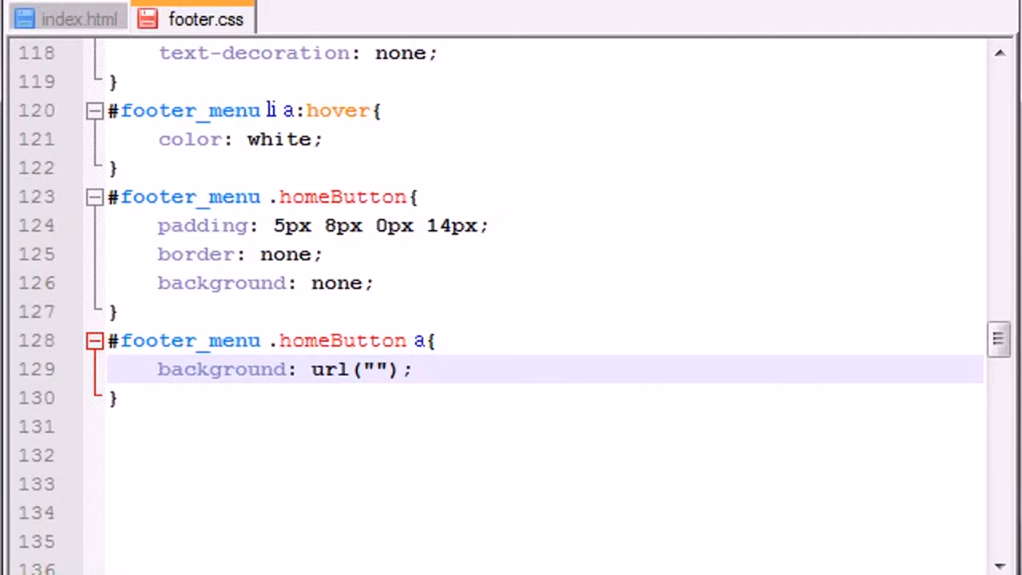
type("img/")
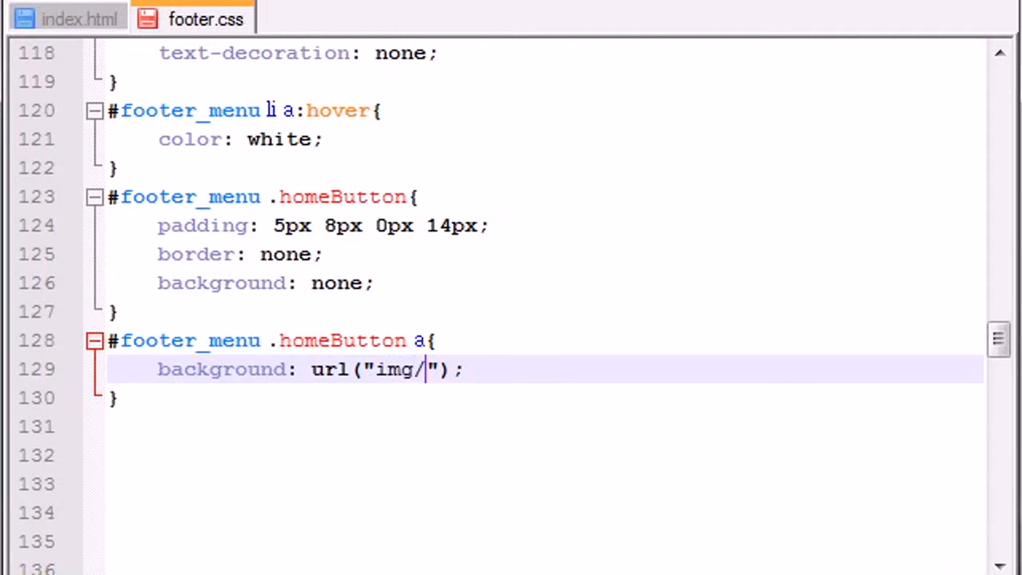
type("home.png")
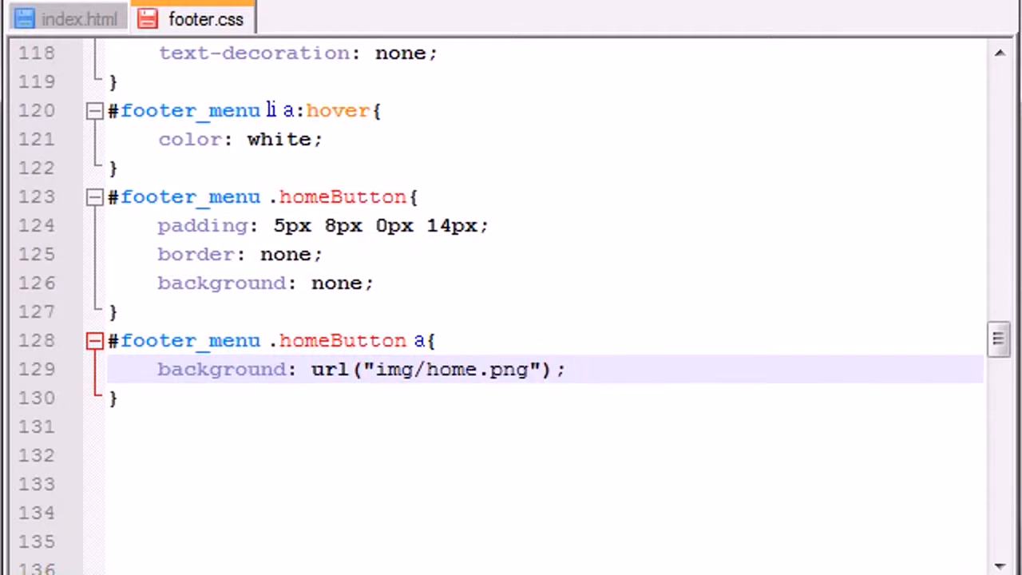
type("top left")
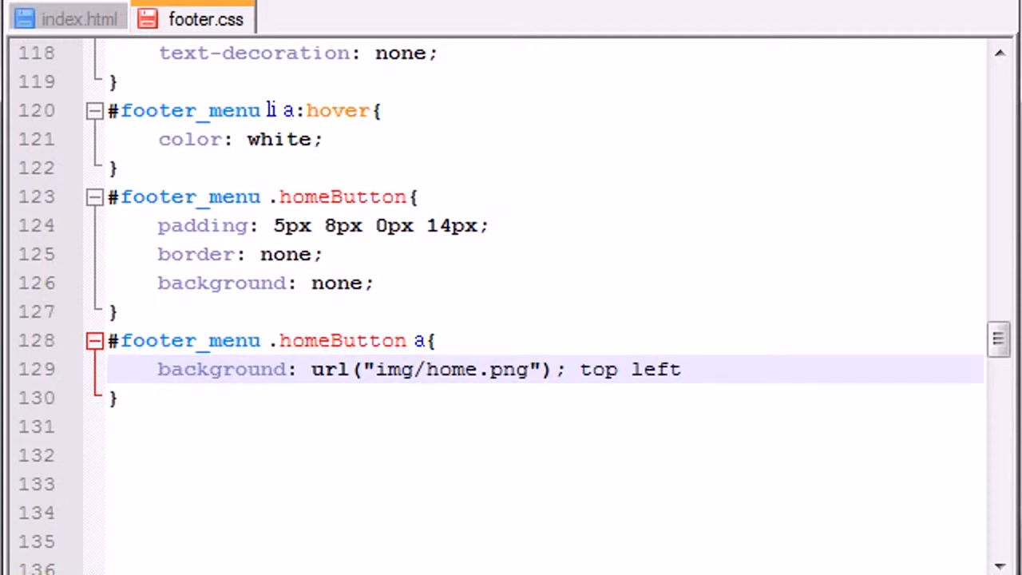
type("no-")
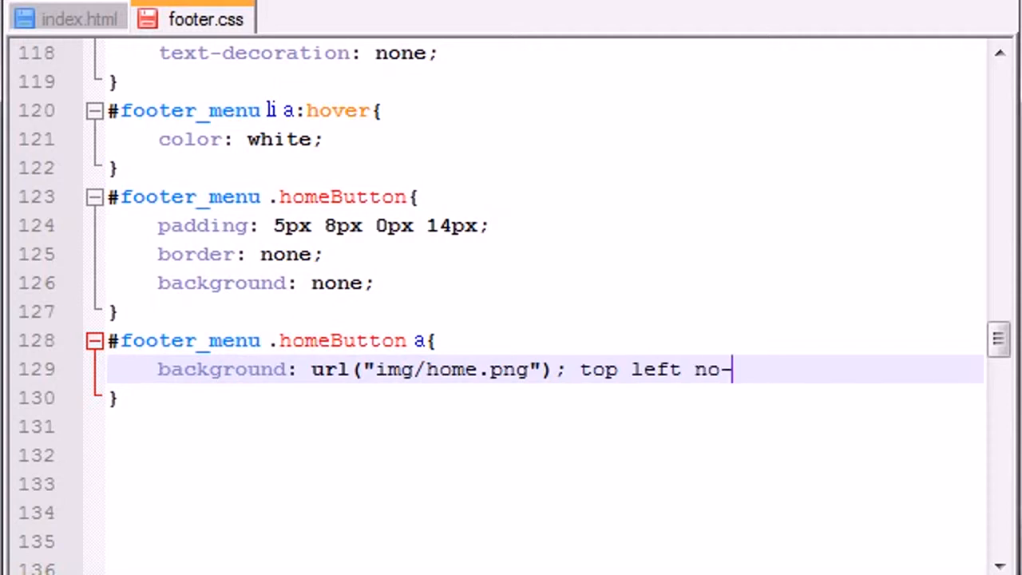
type("repeat;")
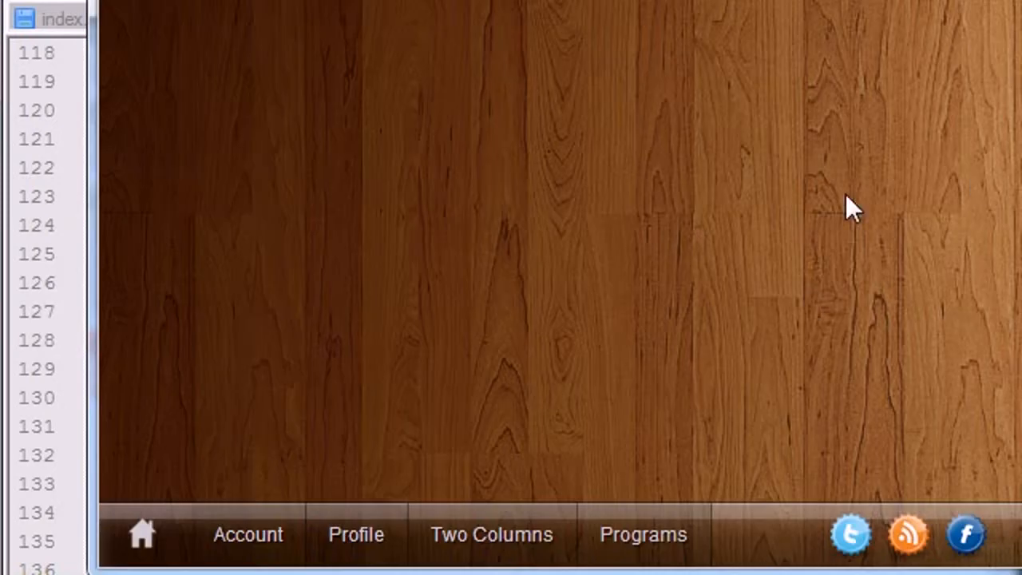
Check the browser preview, then return to footer.css to tidy the background declaration
left_click(205, 19)
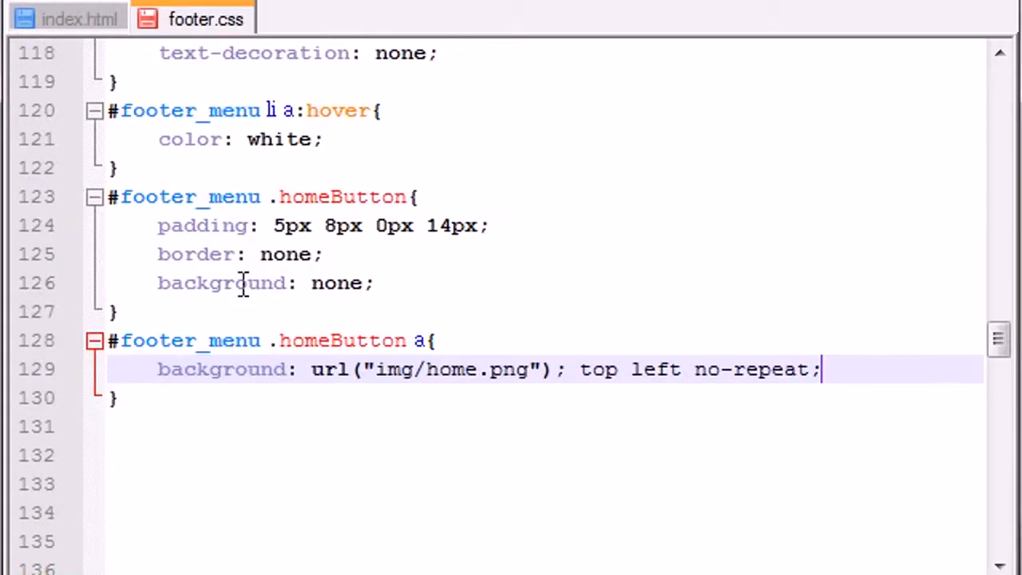
mouse_move(577, 335)
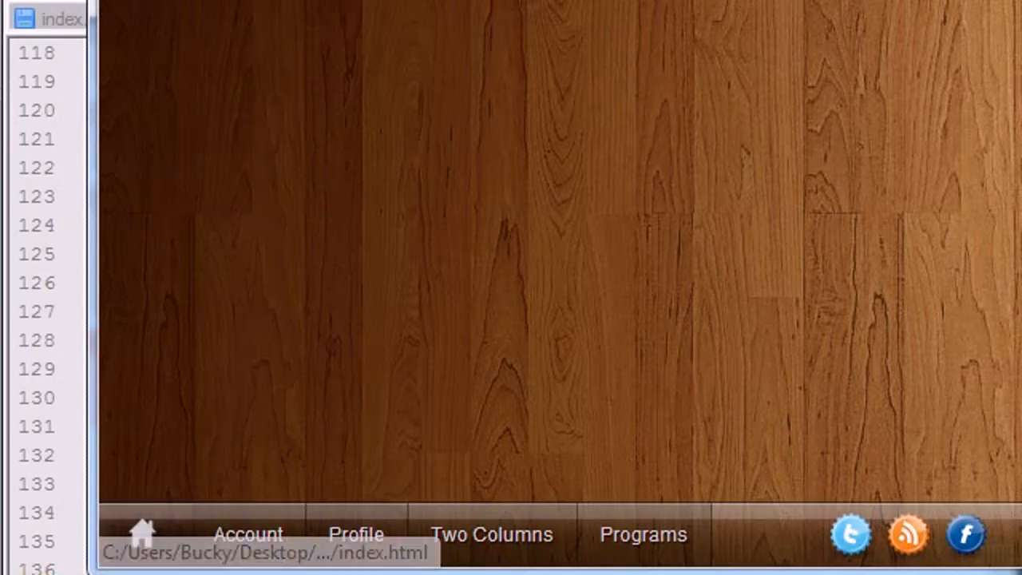
left_click(205, 20)
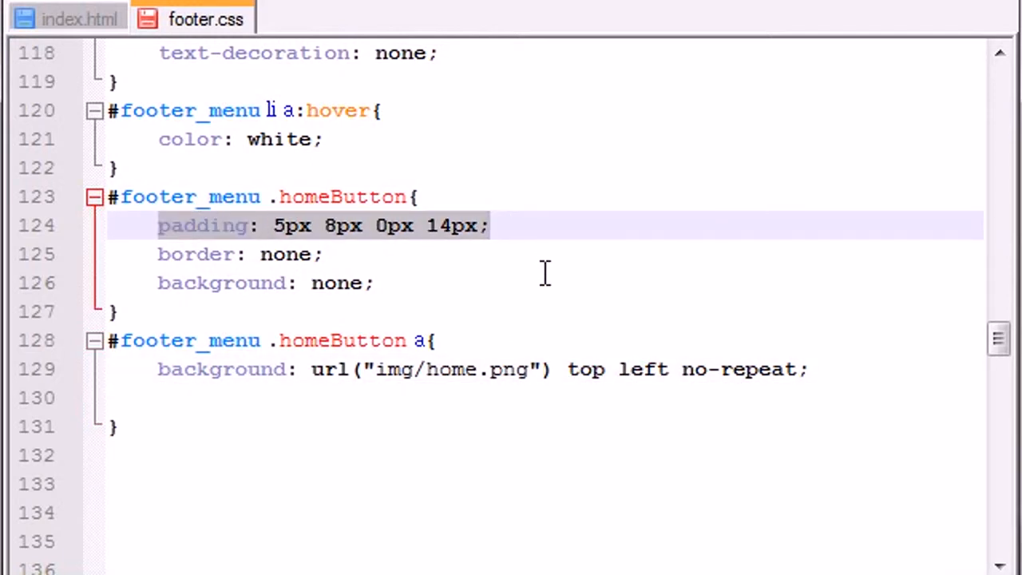
double_click(585, 369)
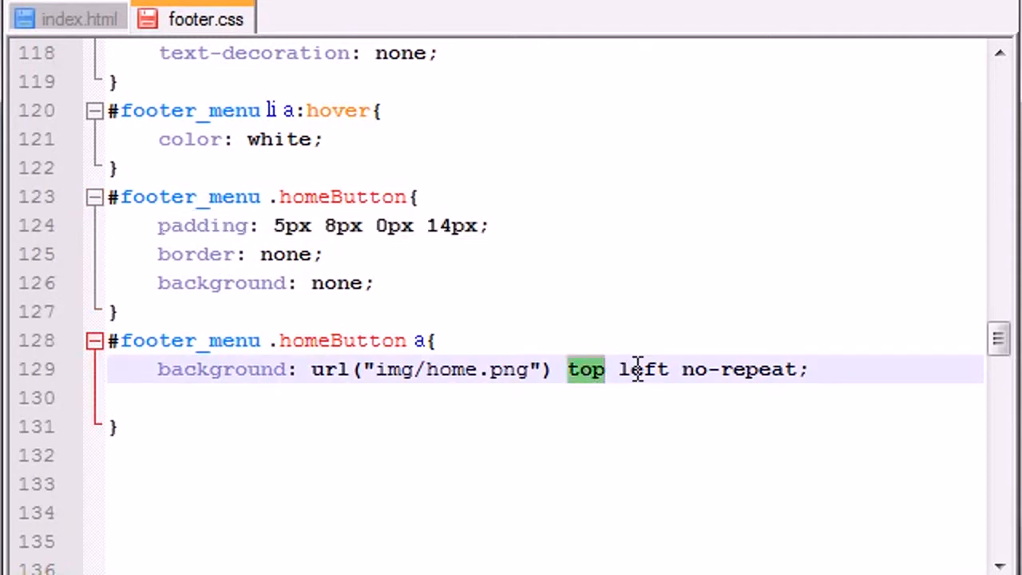
double_click(642, 369)
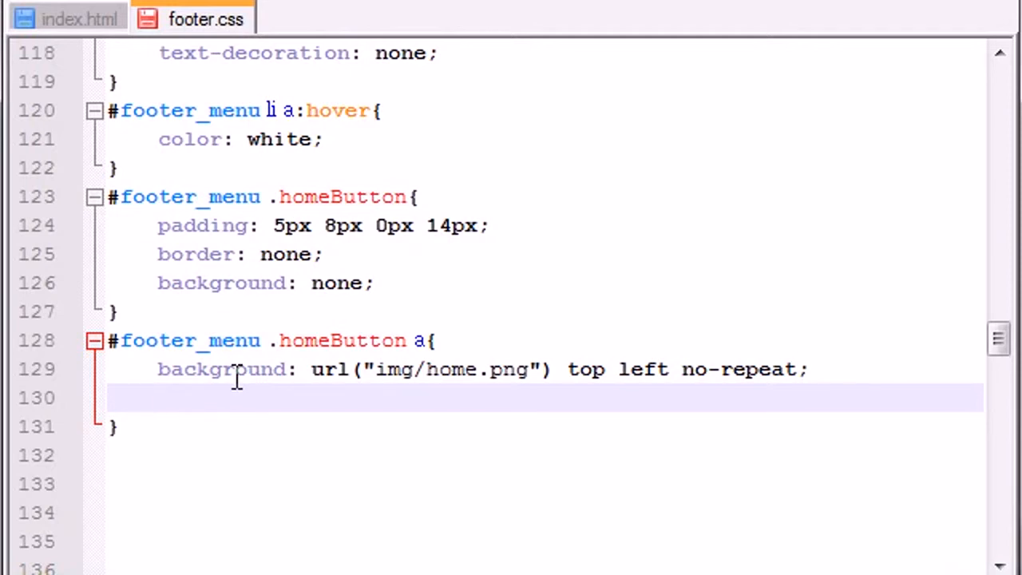
Add width: 36px and height: 30px to the .homeButton a rule and preview the footer
type("wid")
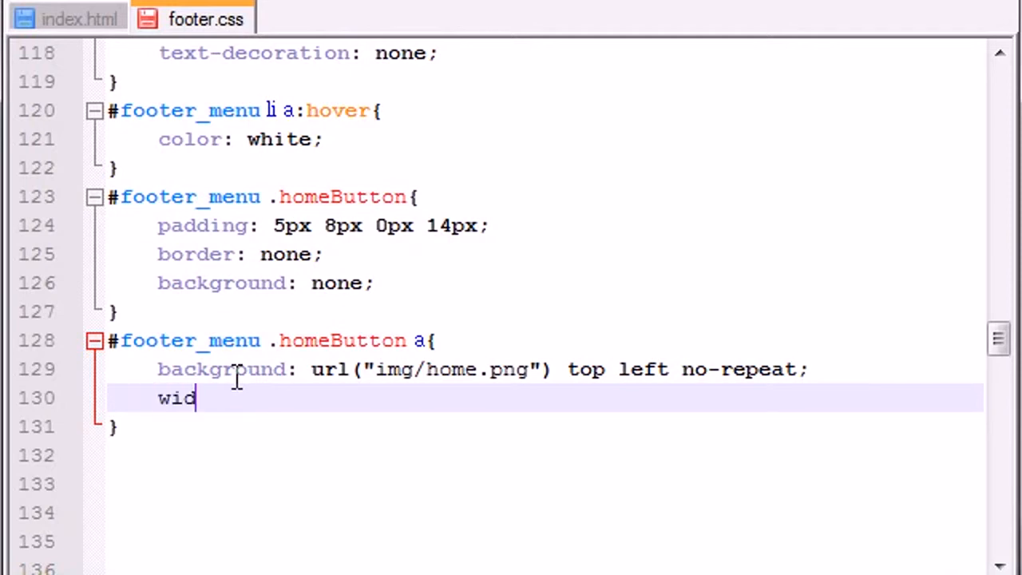
type("th:")
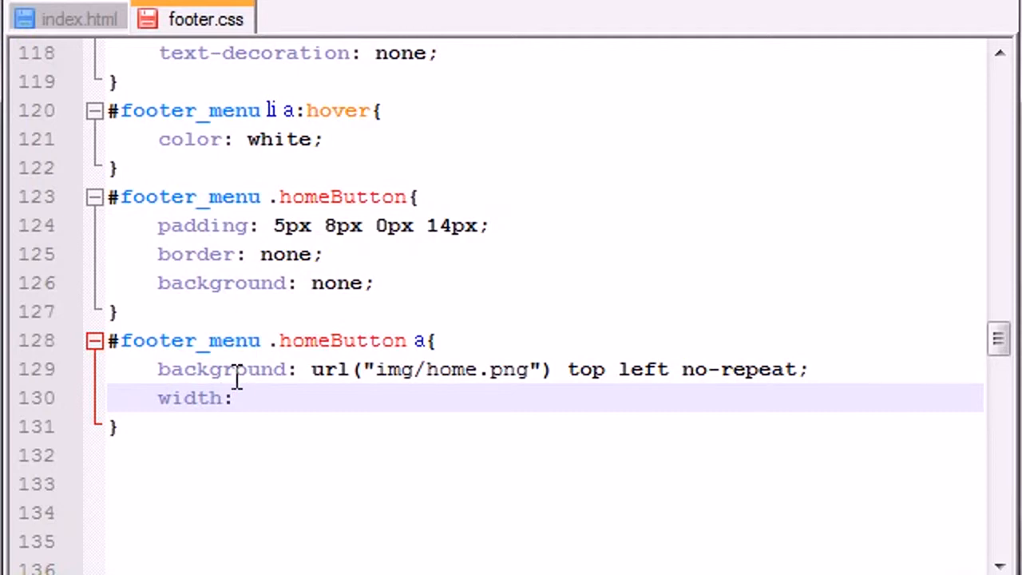
type("36px;")
type("he")
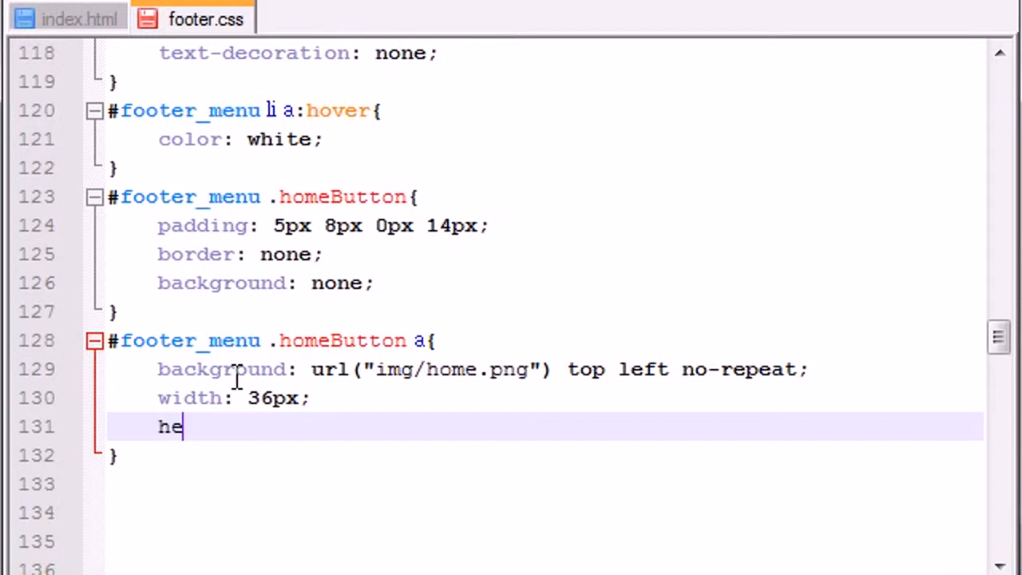
type("ight:")
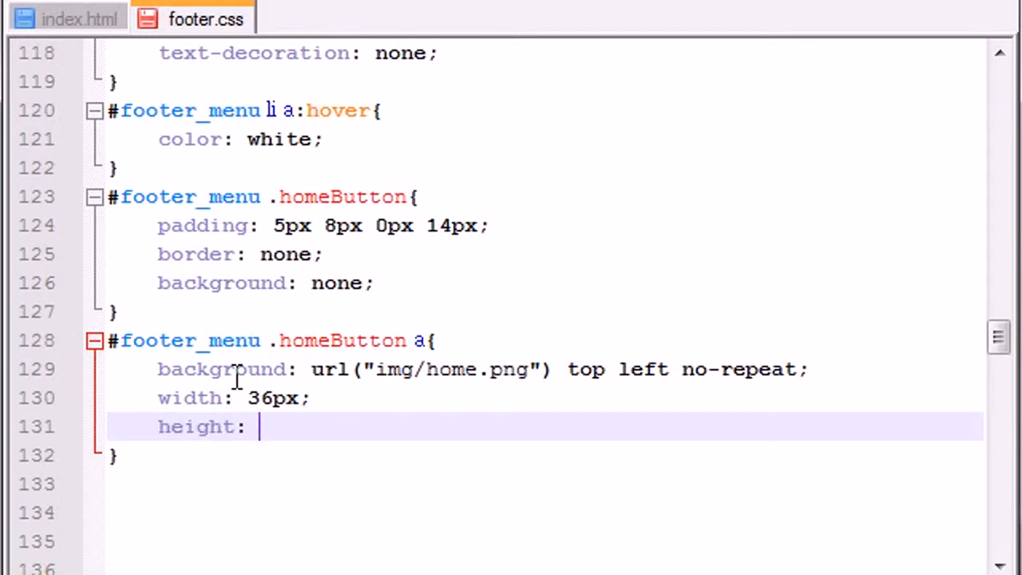
type("30px;")
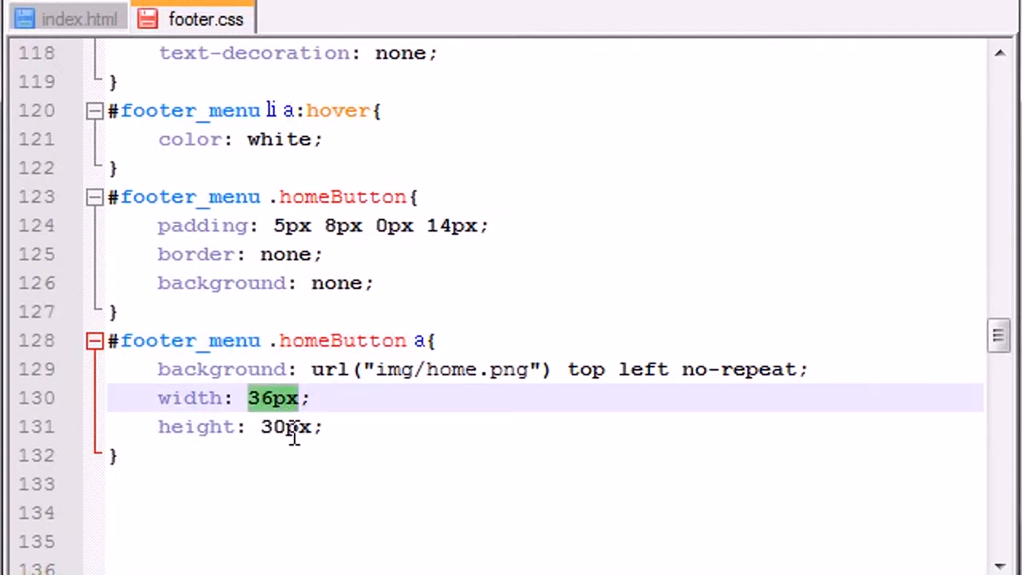
left_click(272, 426)
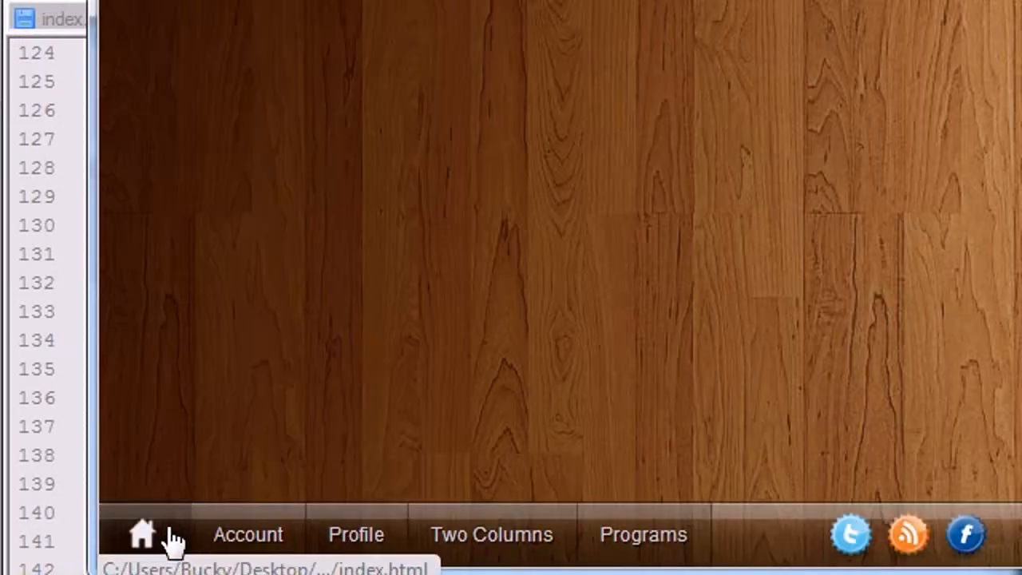
left_click(248, 534)
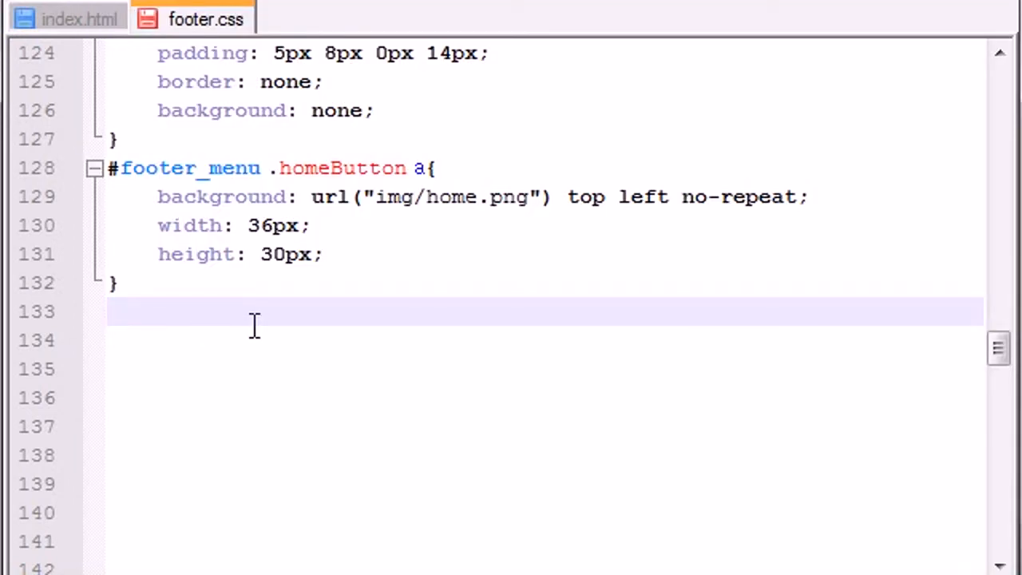
Give #footer_menu .homeButton:hover background: none and check the footer in the browser
scroll("down", 3)
type("#footer_menu .homeButton{")
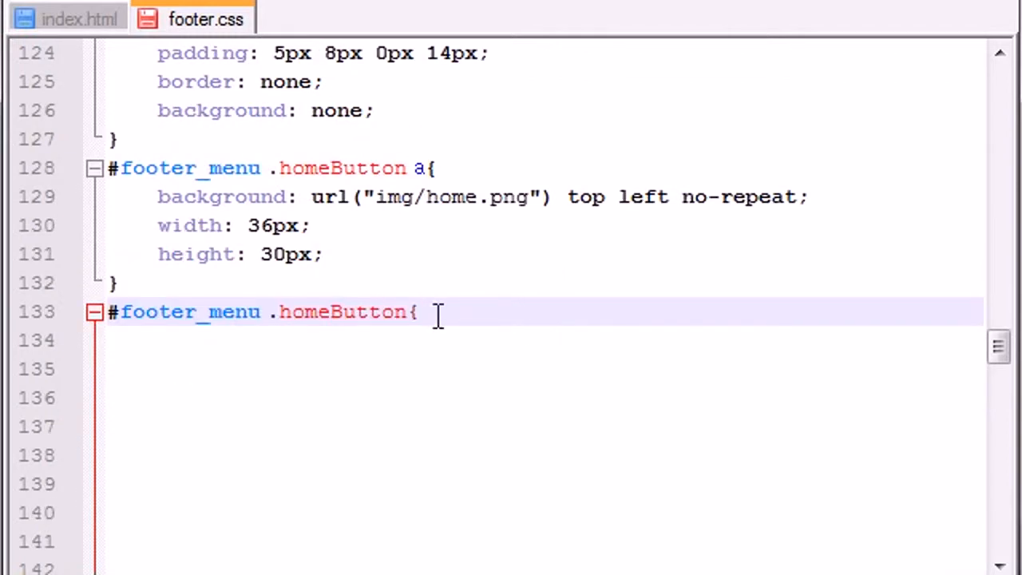
type(":hover")
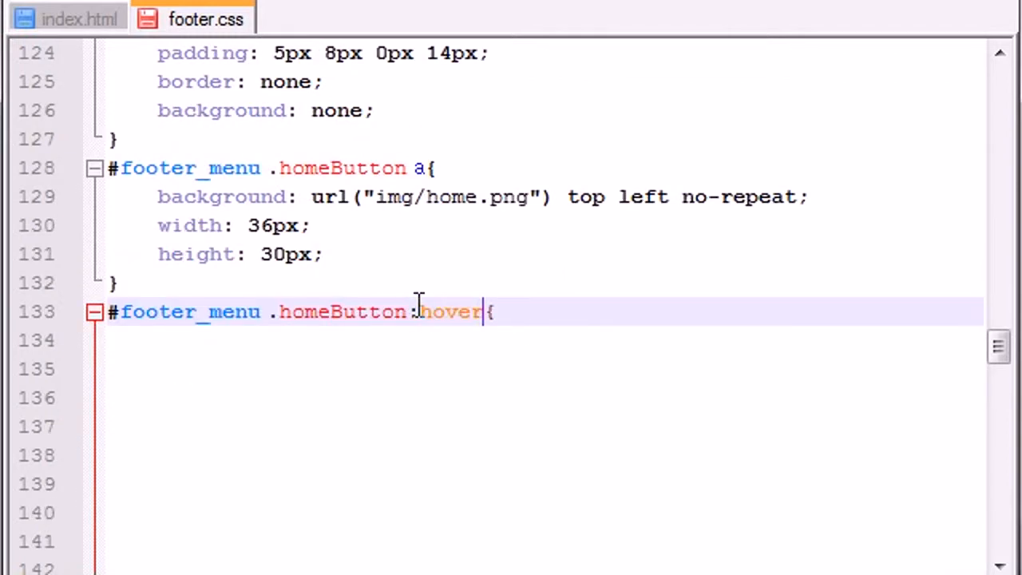
type("}")
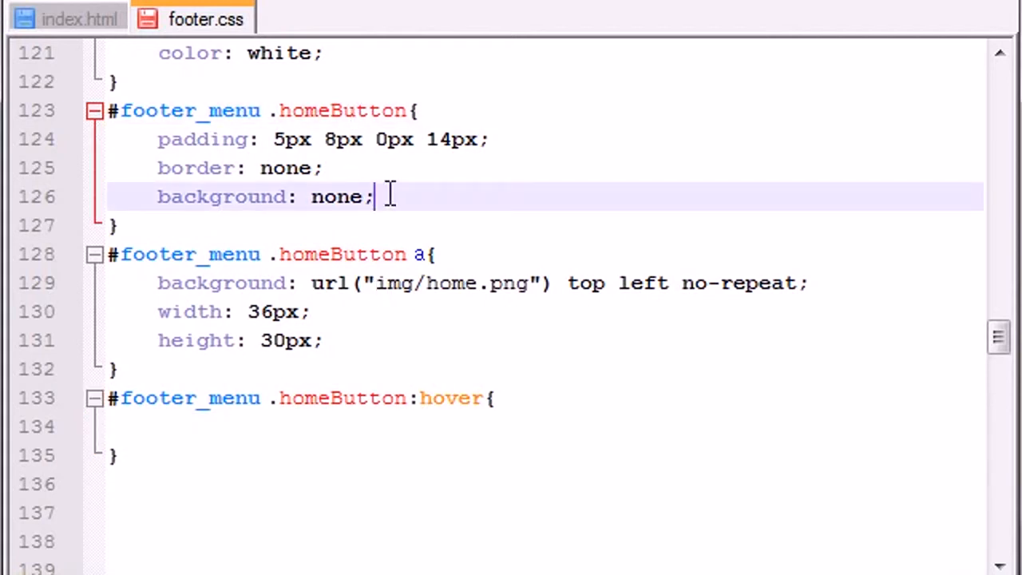
type("background: none;")
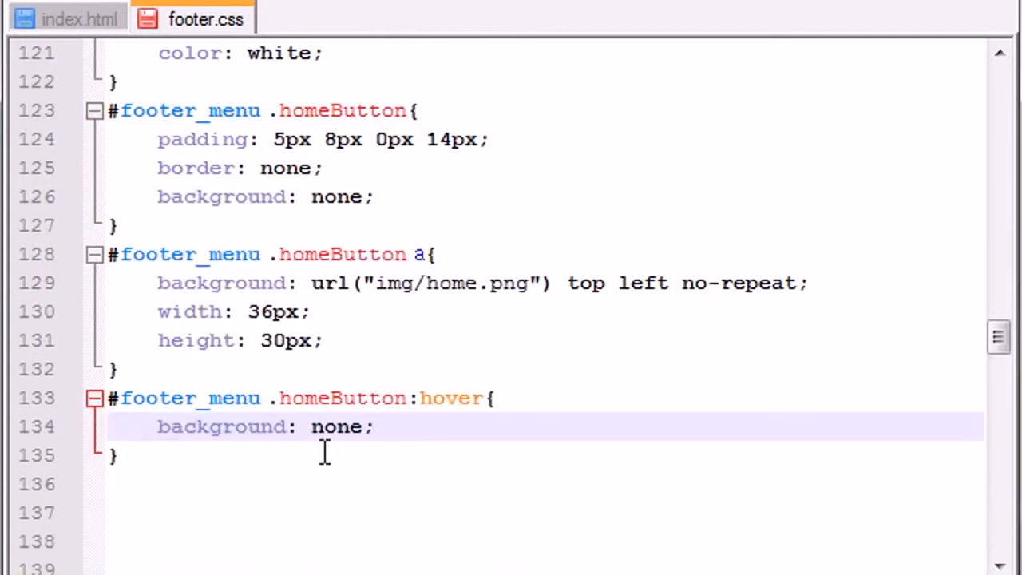
mouse_move(399, 358)
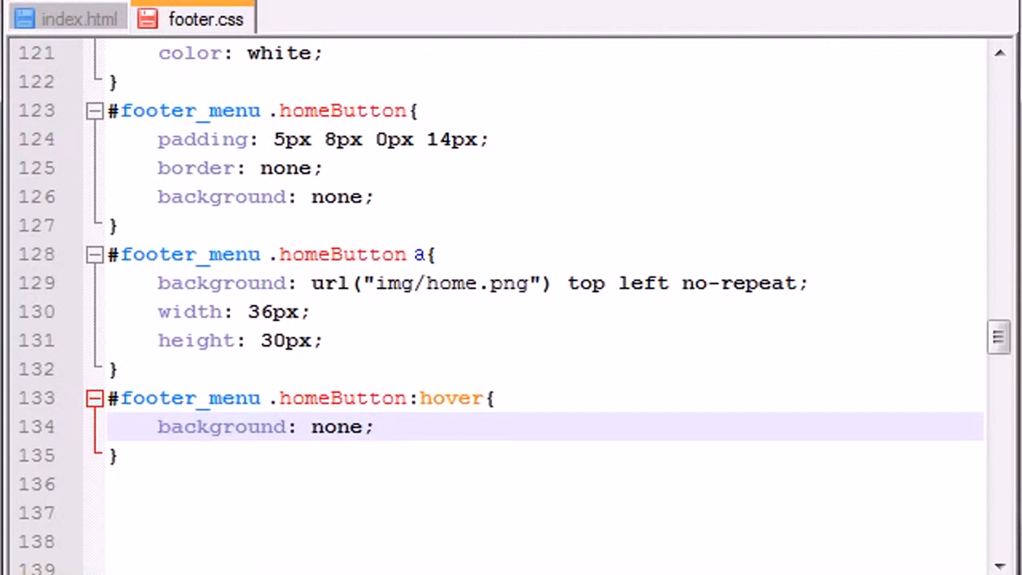
left_click(376, 197)
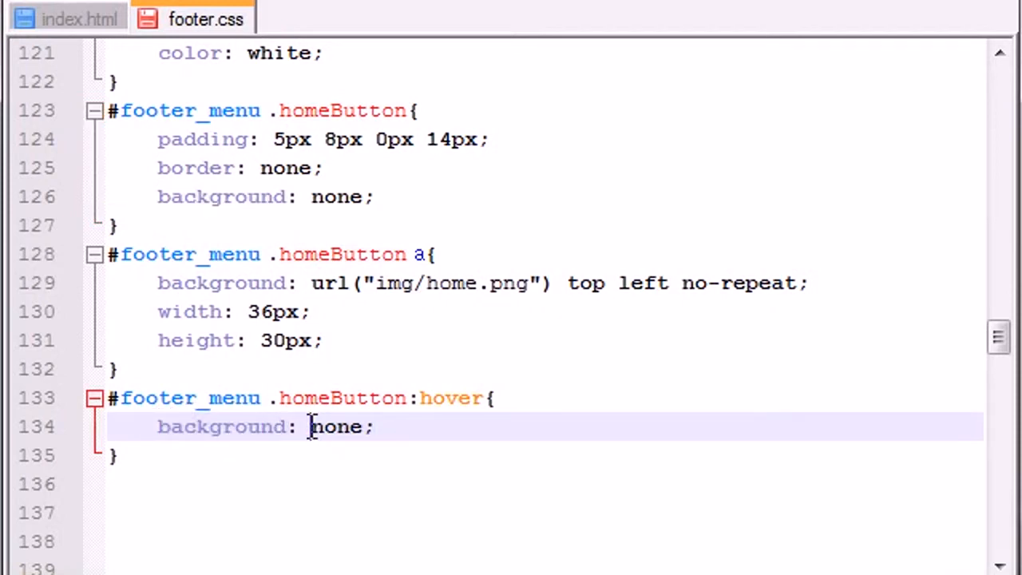
double_click(337, 426)
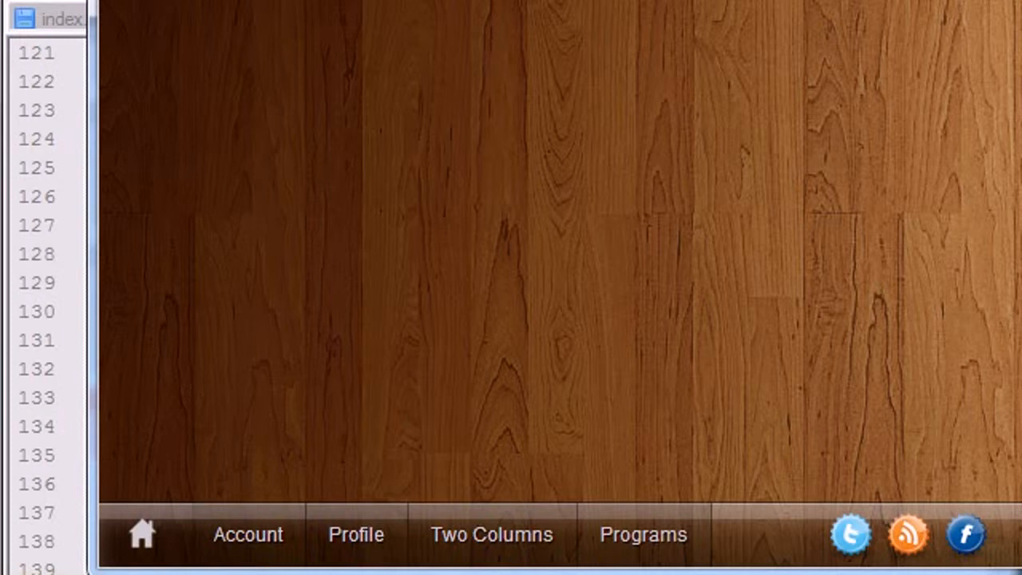
mouse_move(194, 527)
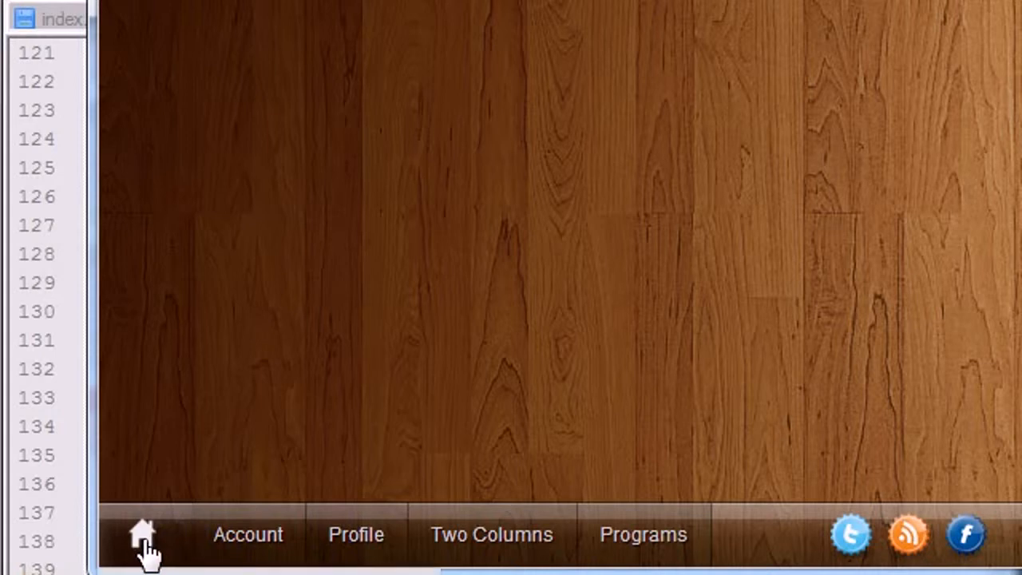
mouse_move(142, 535)
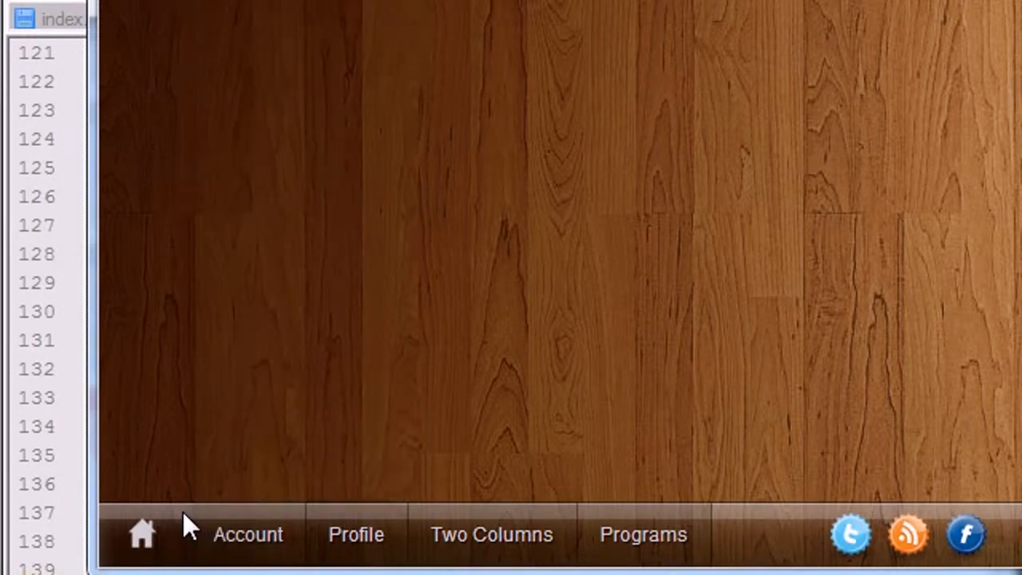
Test the footer Account dropdown and home icon link, then return to footer.css
left_click(248, 533)
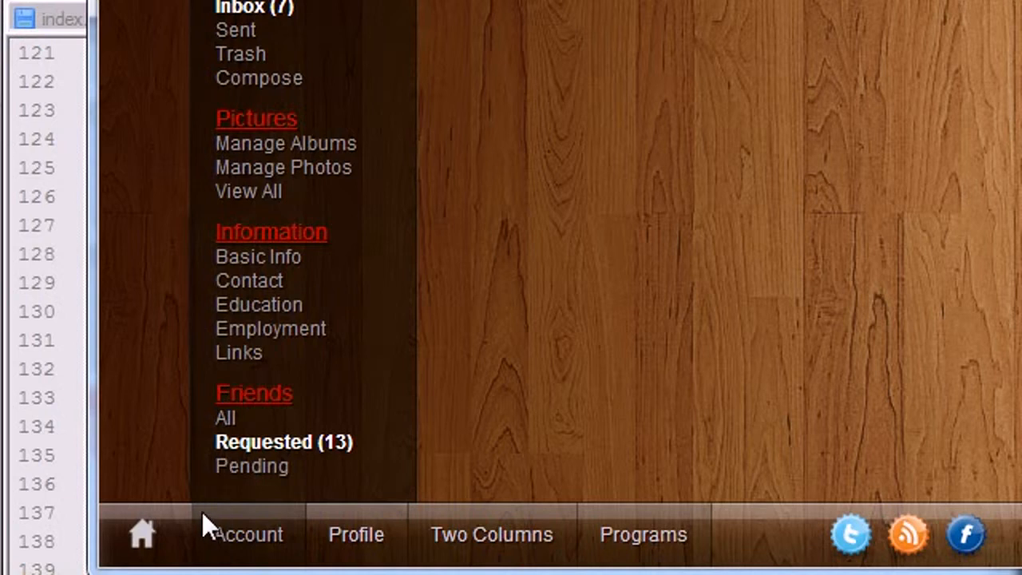
left_click(248, 533)
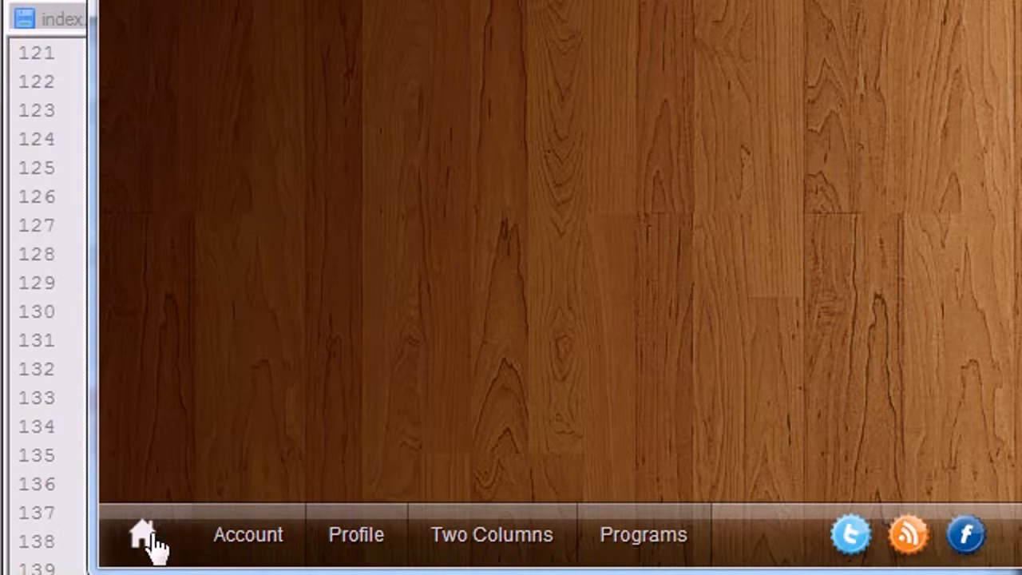
left_click(204, 18)
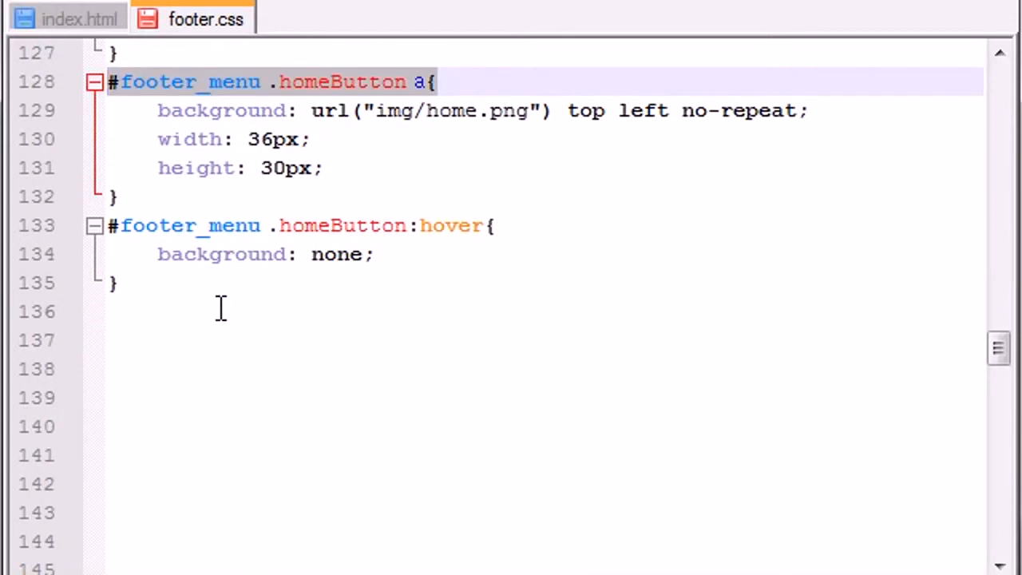
Add a .homeButton a:hover rule with background url("img/home2.png") top left no-repeat, then preview
type("#footer_menu .homeButton a{")
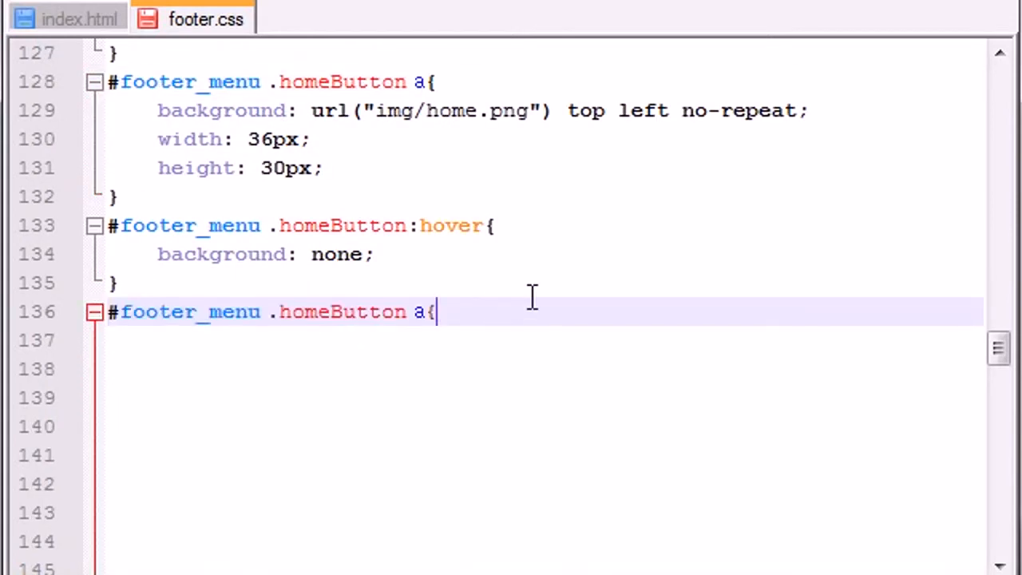
key("Enter")
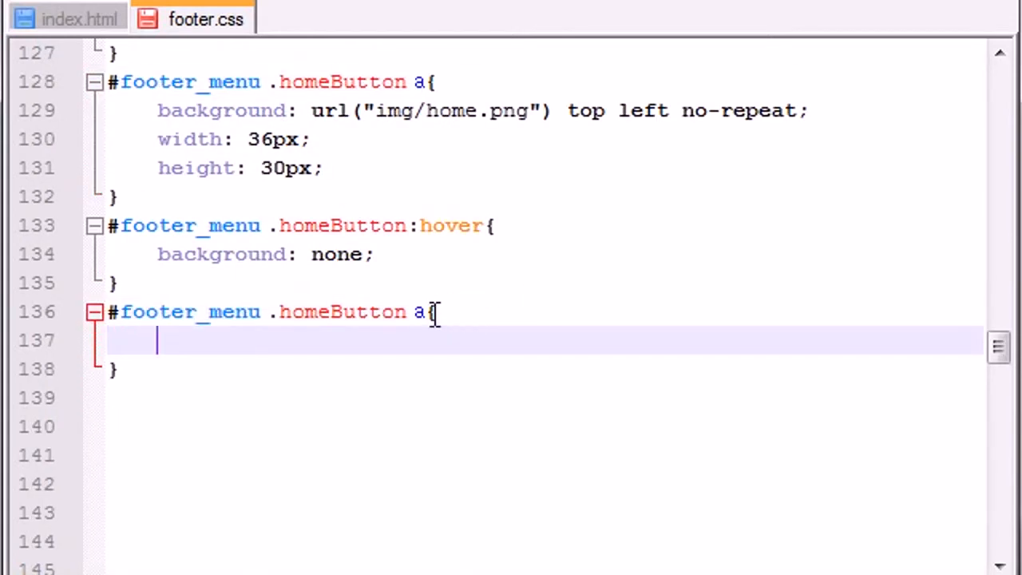
type(":")
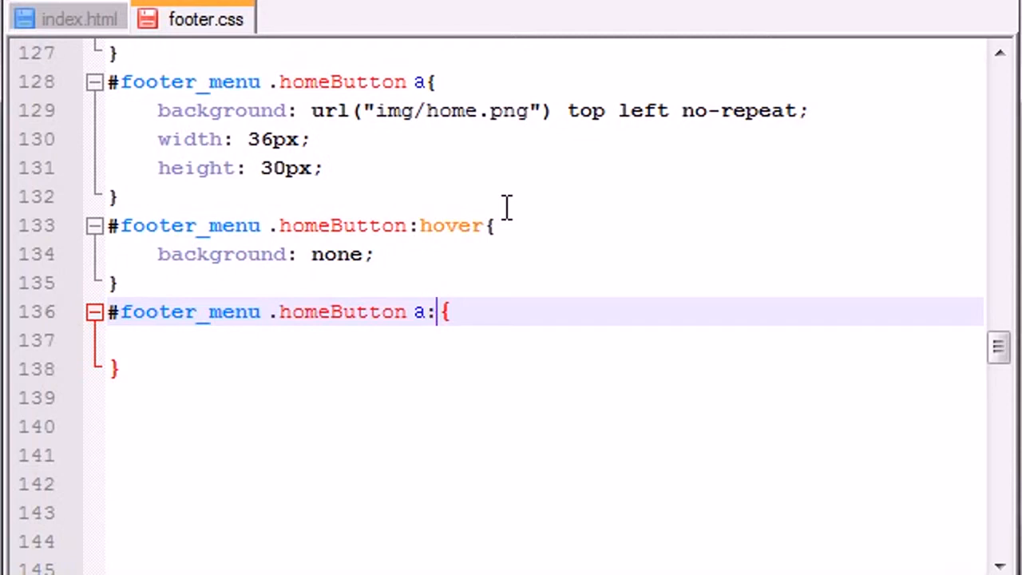
type("hover")
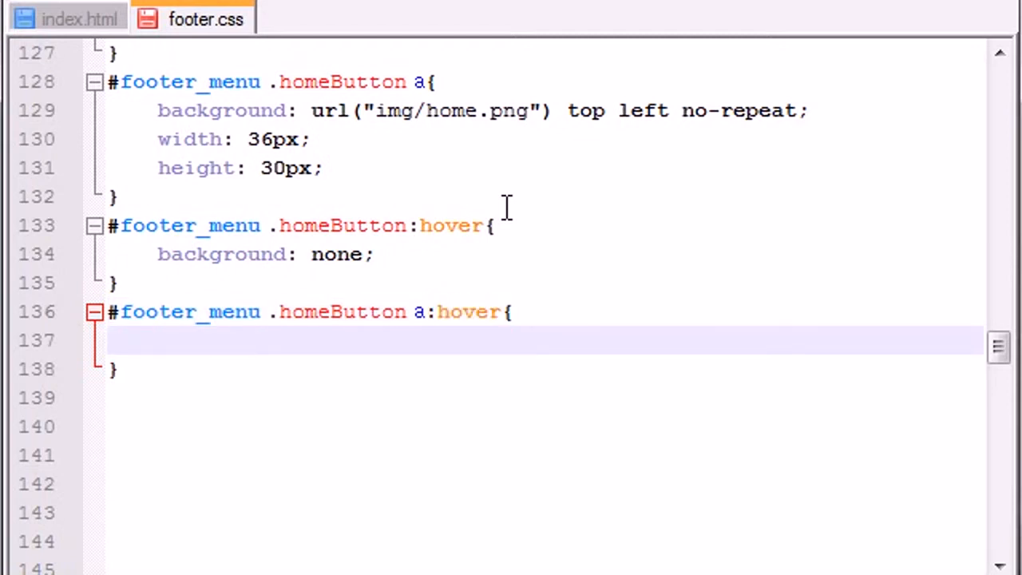
mouse_move(575, 194)
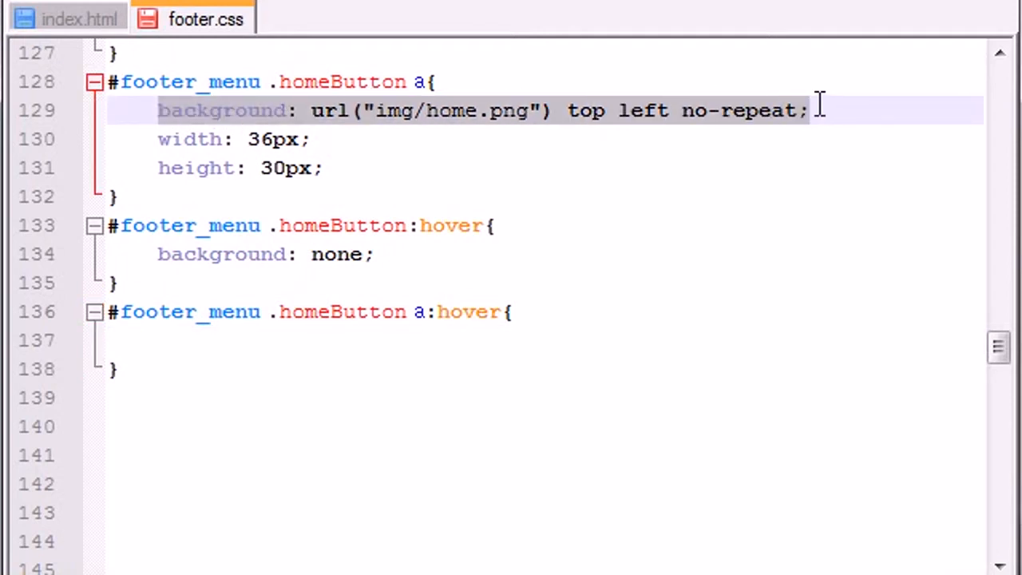
left_click(191, 340)
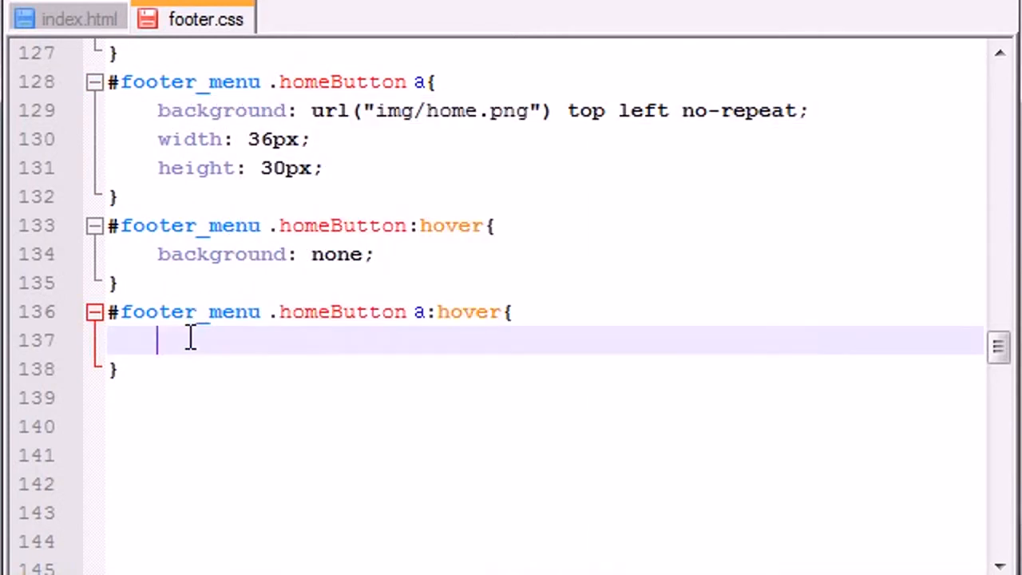
type("background: url(\"img/home.png\") top left no-repeat;")
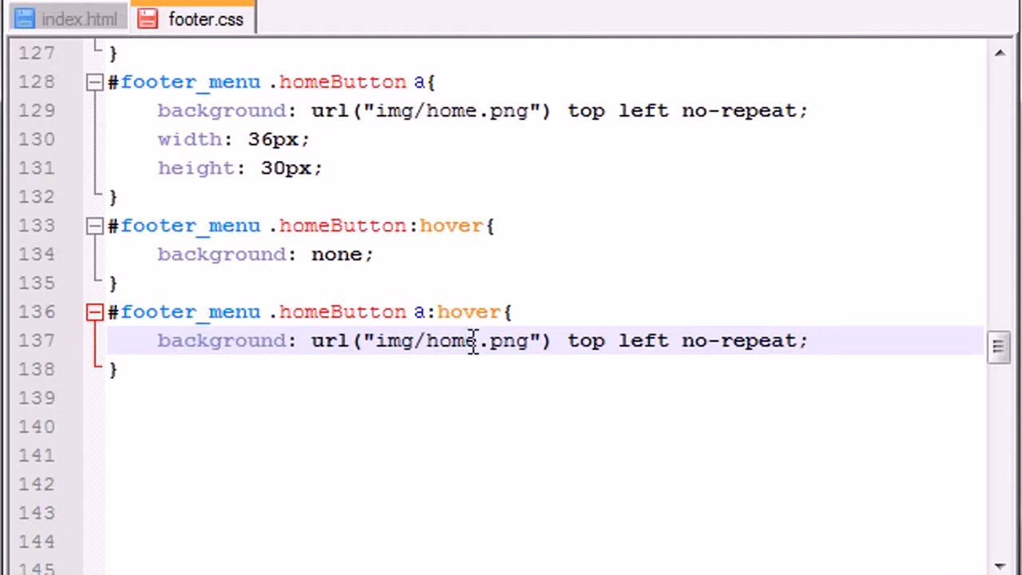
type("2")
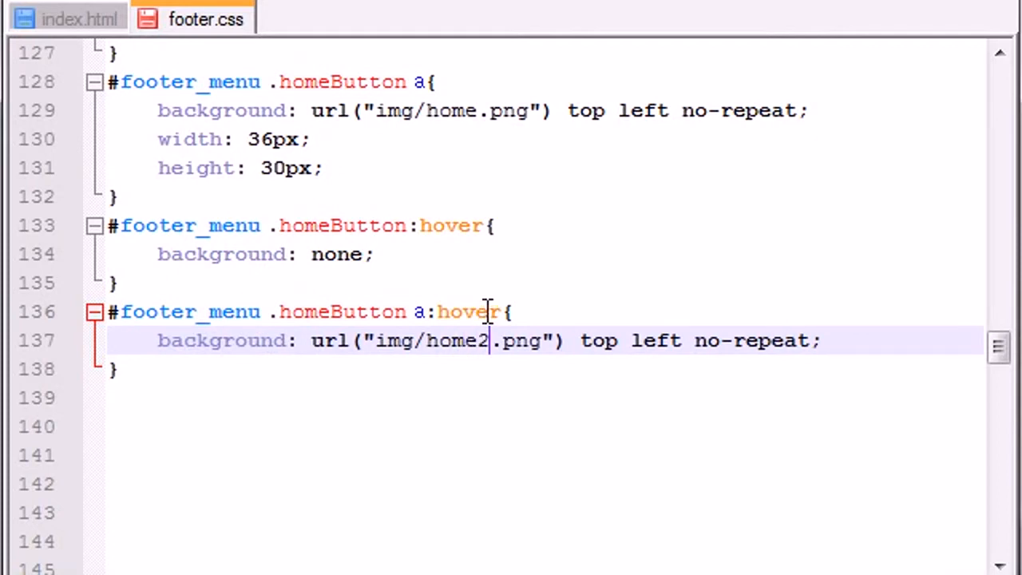
mouse_move(469, 116)
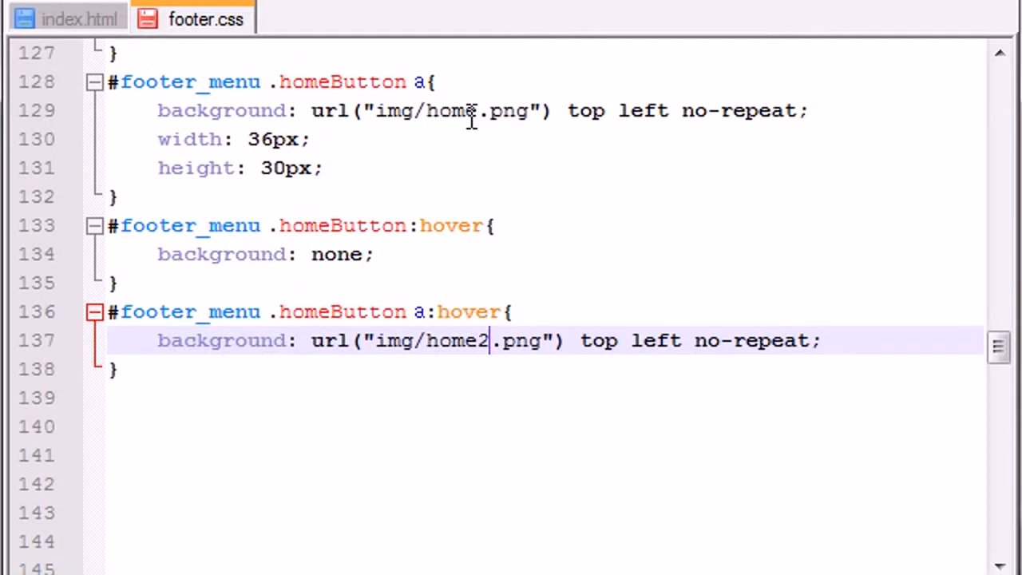
double_click(452, 110)
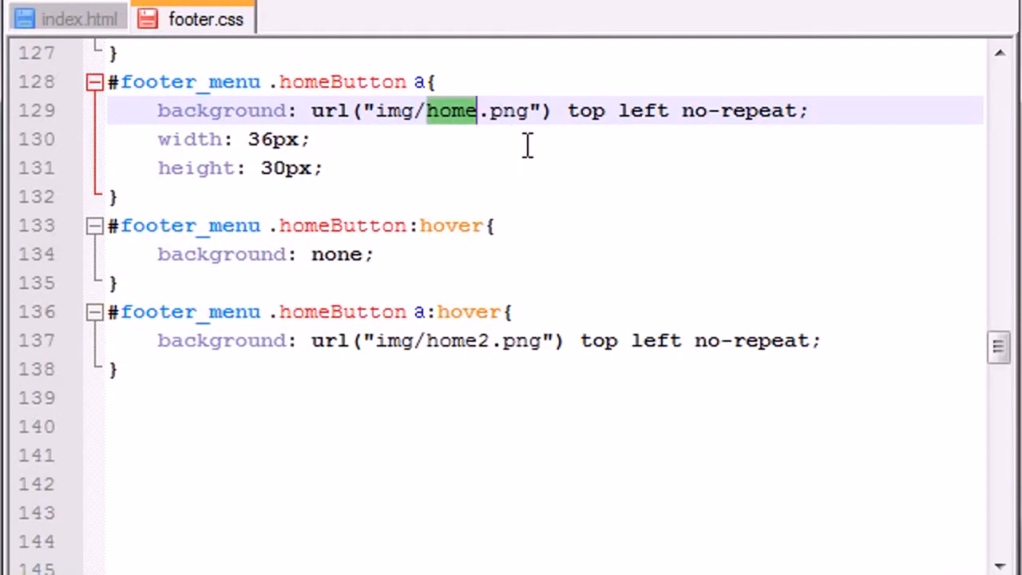
double_click(455, 340)
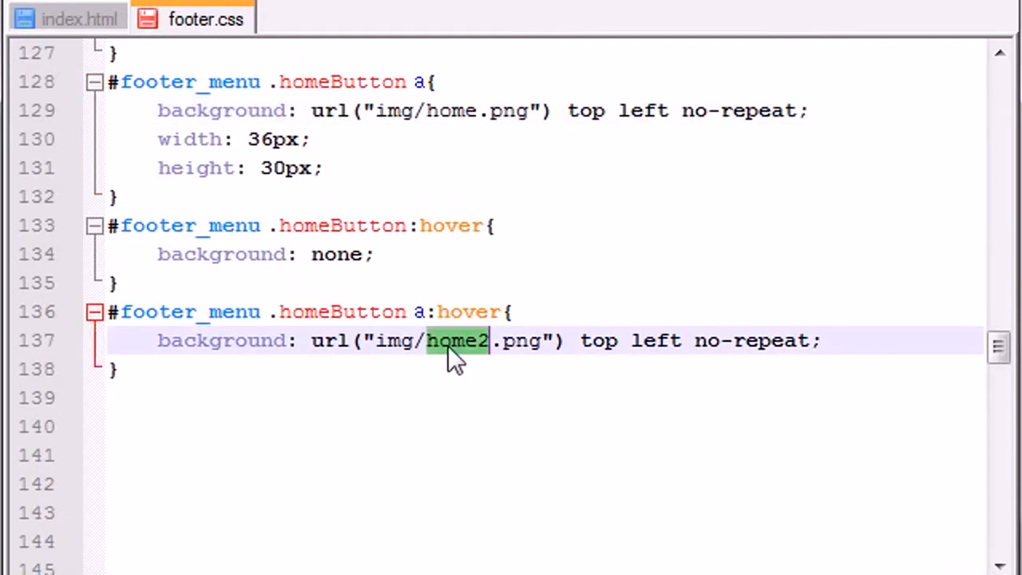
left_click(68, 18)
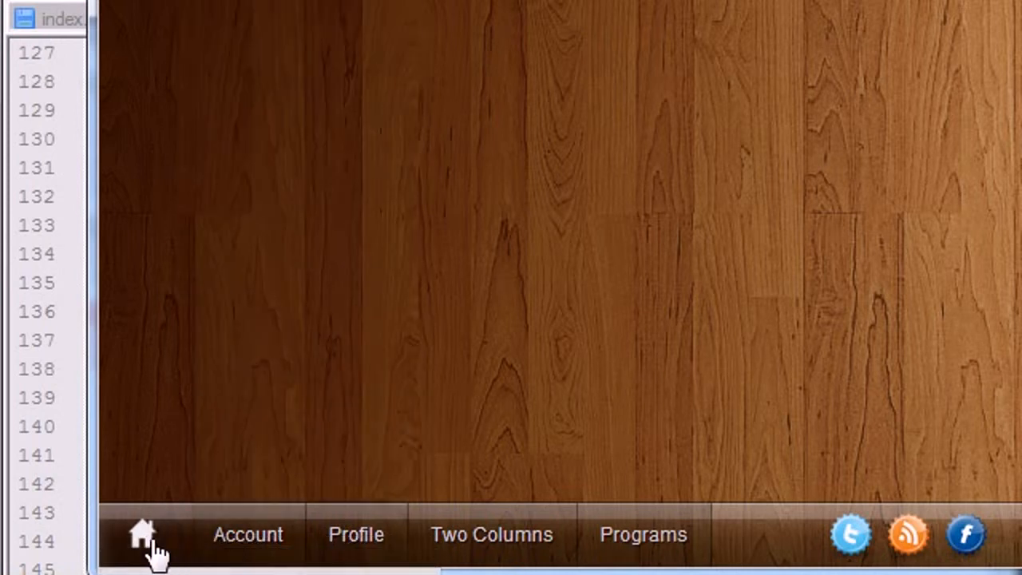
mouse_move(174, 446)
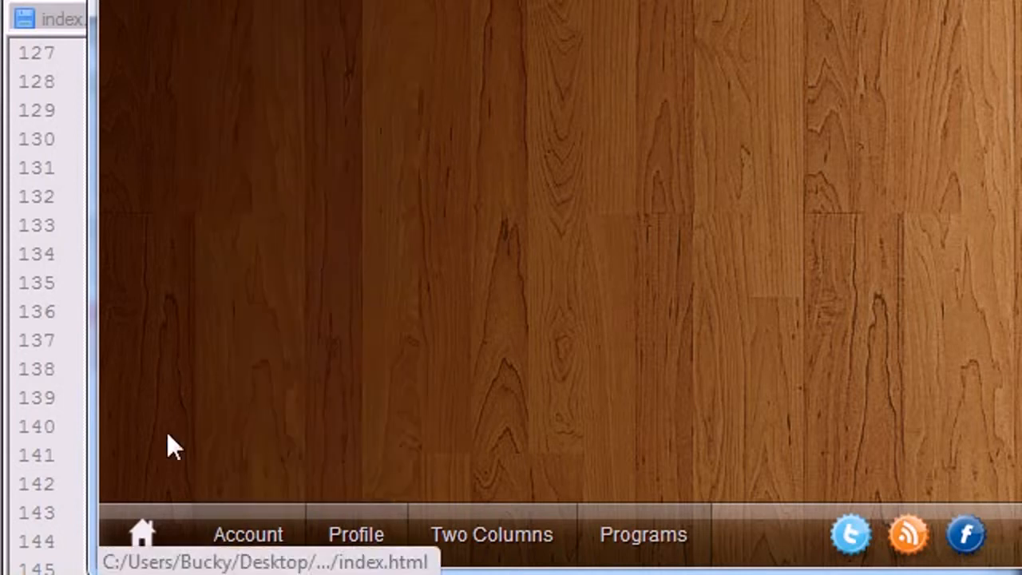
Recheck the home icon's hover image, then return to footer.css below the a:hover rule
left_click(205, 19)
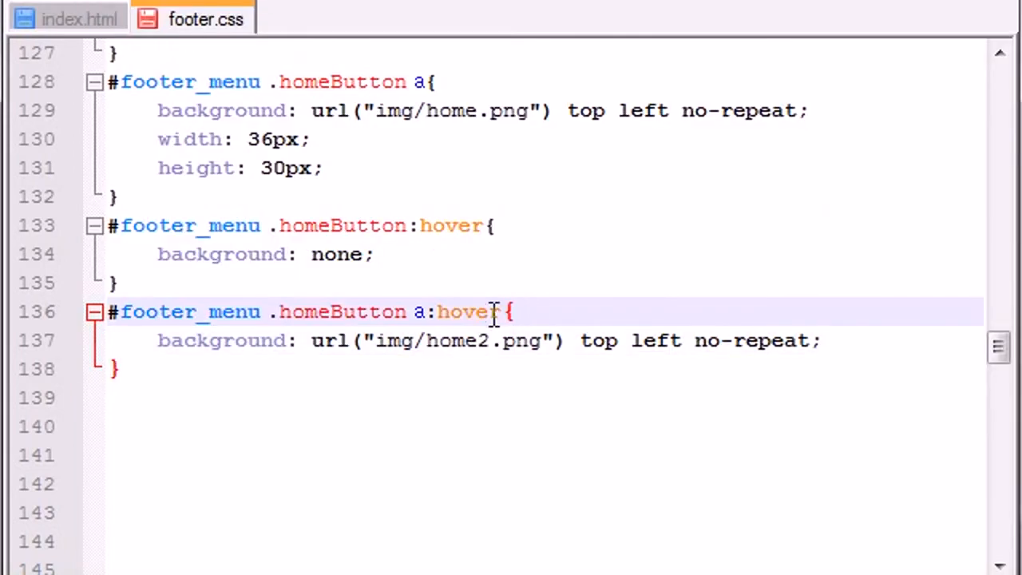
mouse_move(475, 339)
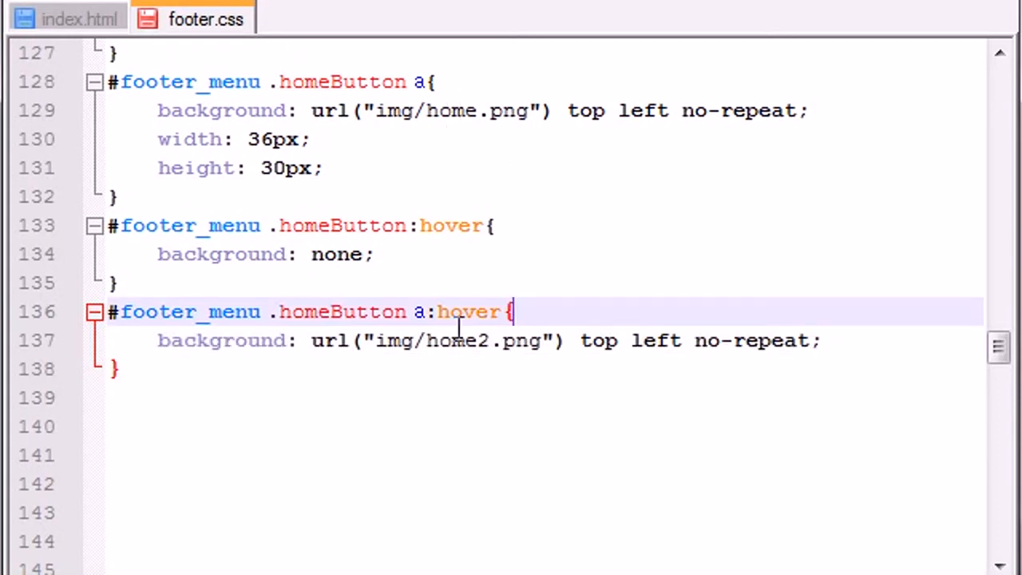
double_click(449, 110)
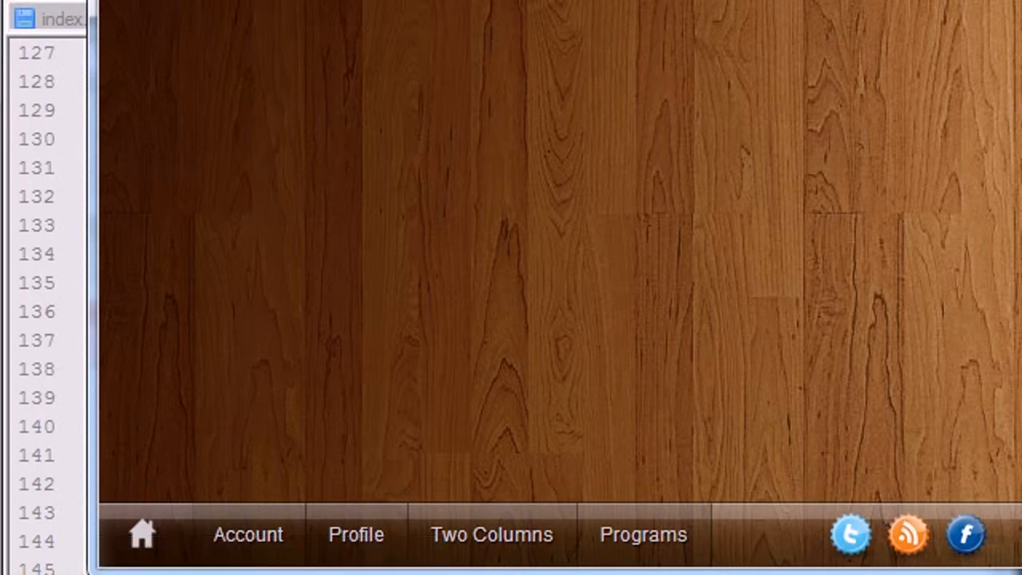
left_click(204, 18)
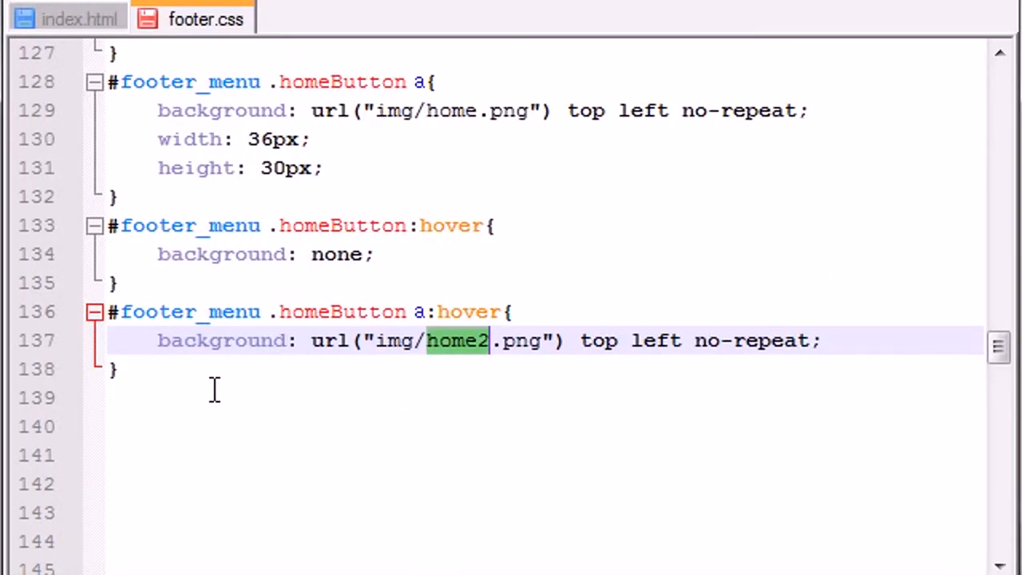
left_click(376, 426)
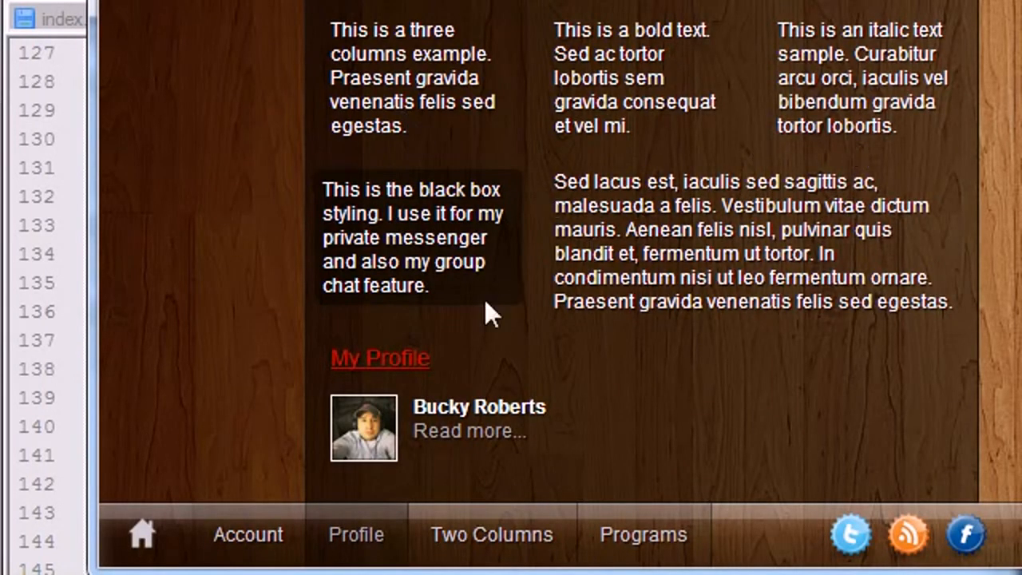
left_click(205, 18)
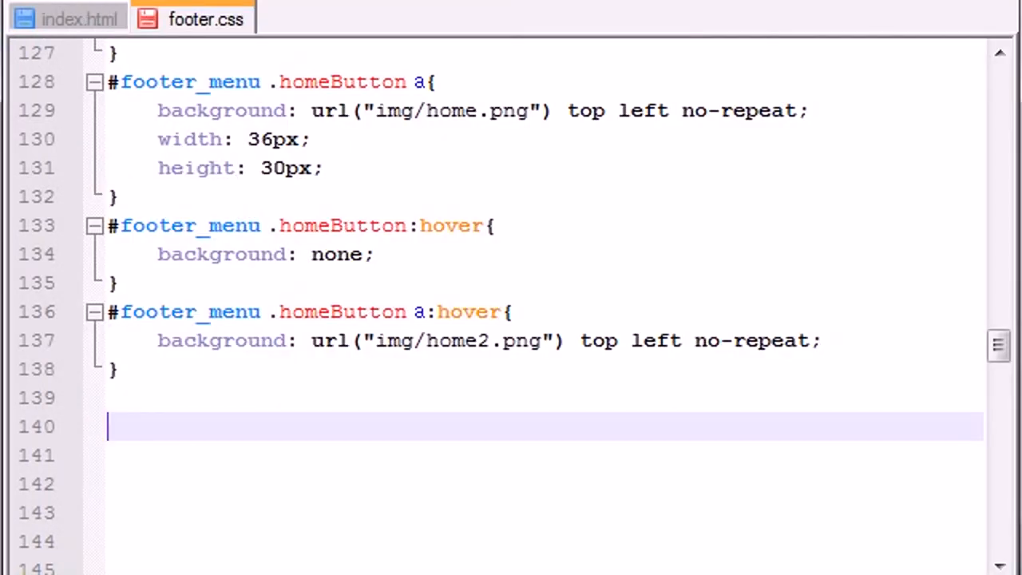